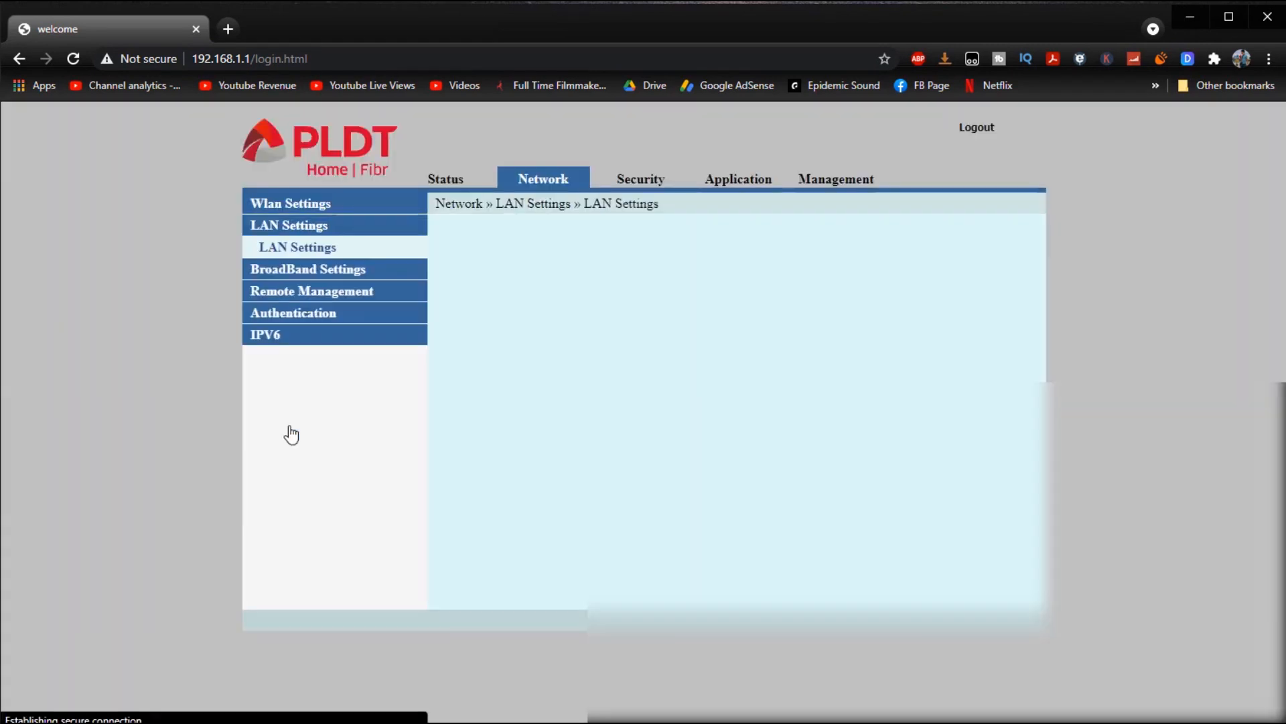
left_click(308, 268)
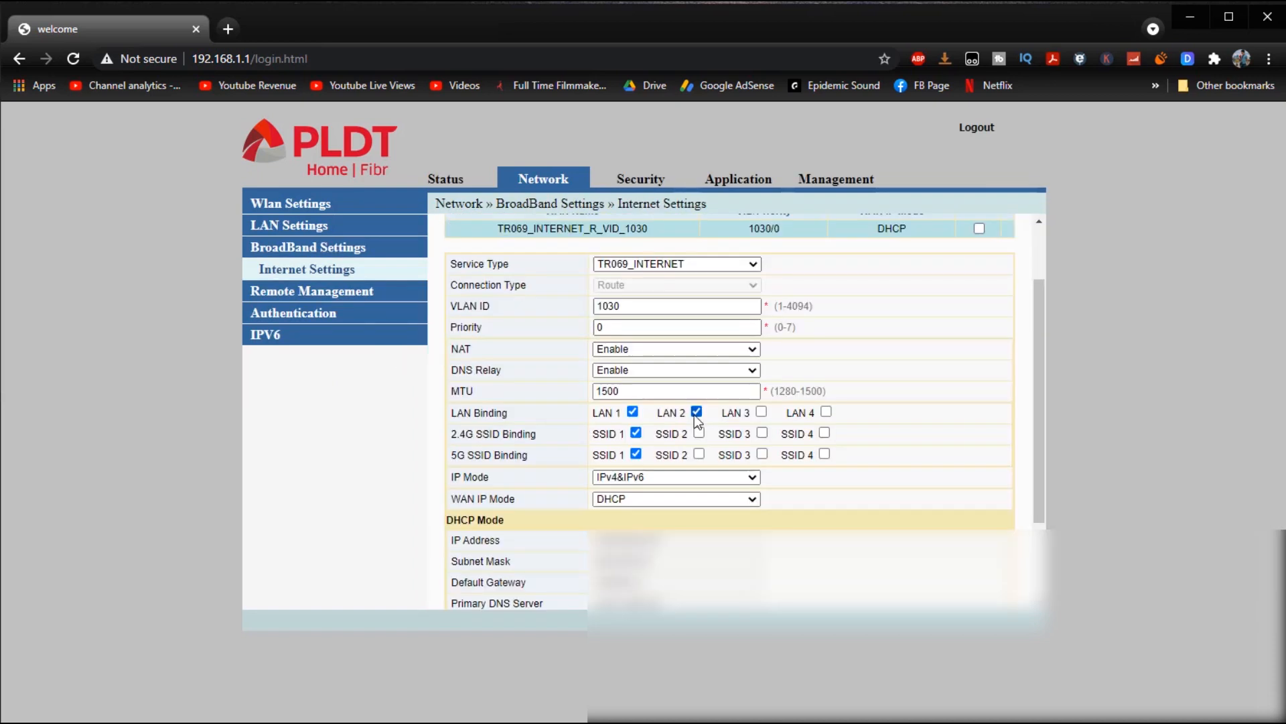
left_click(826, 411)
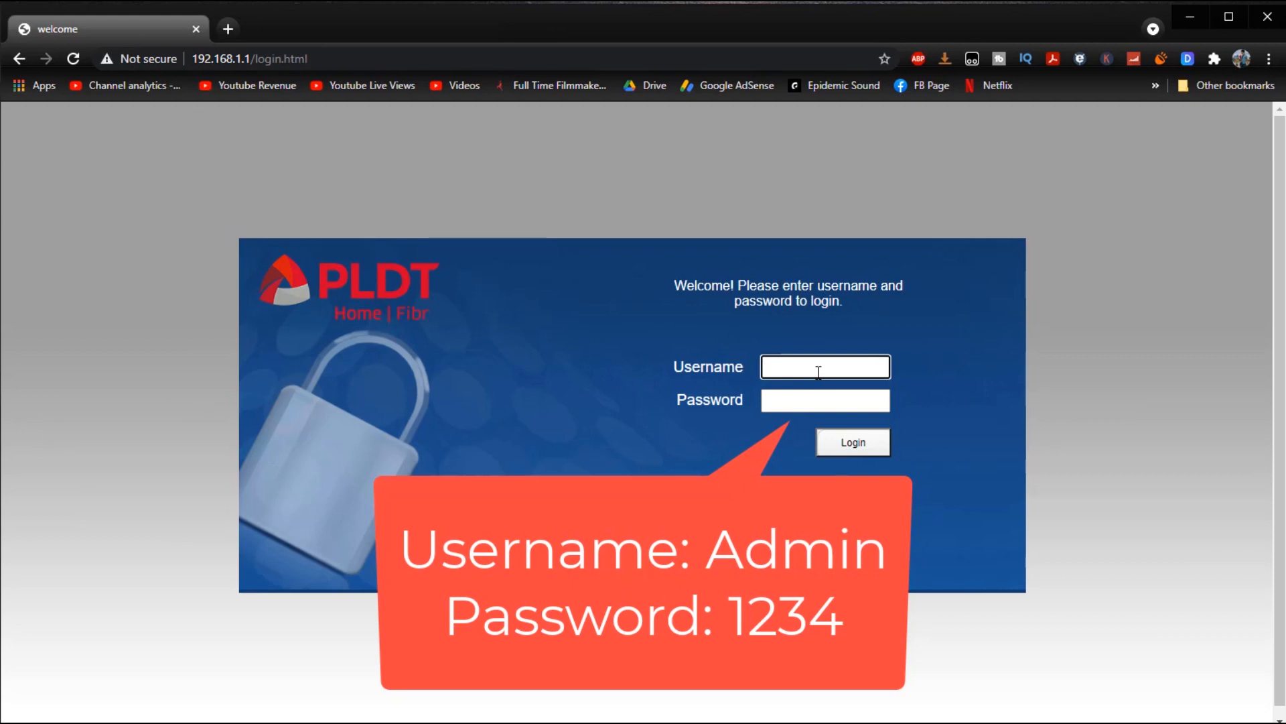
type("admin")
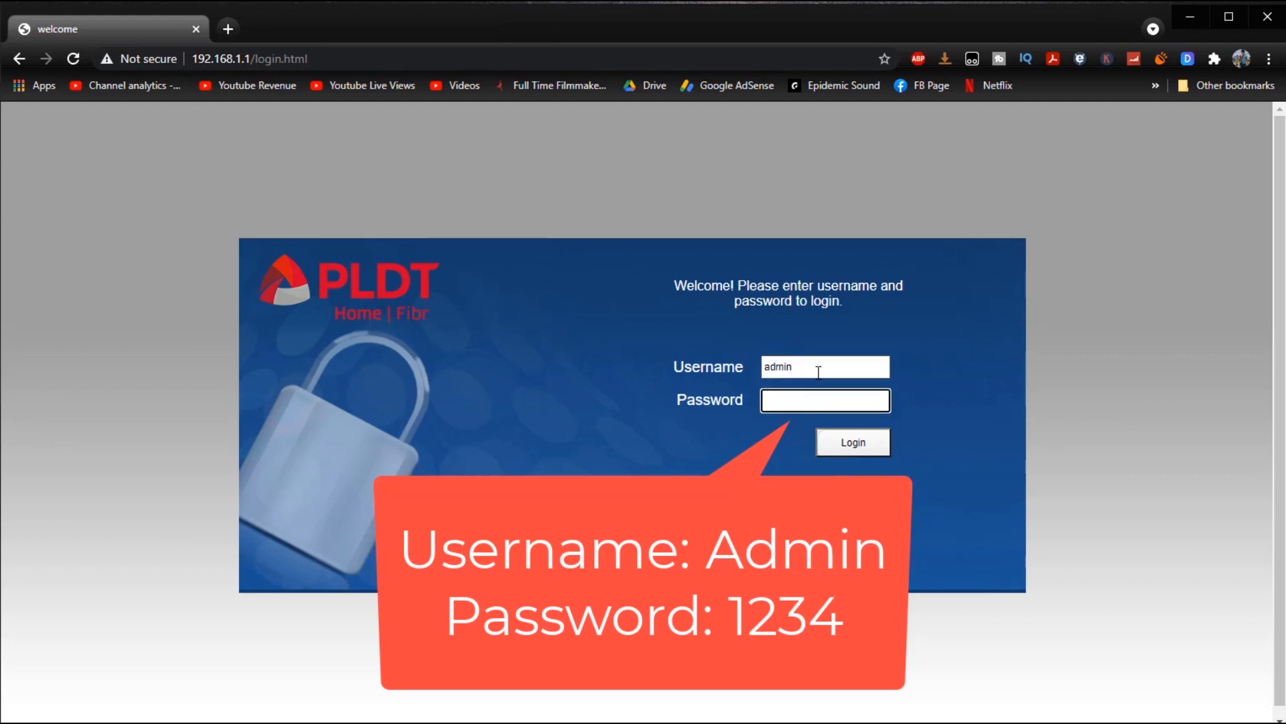
left_click(852, 442)
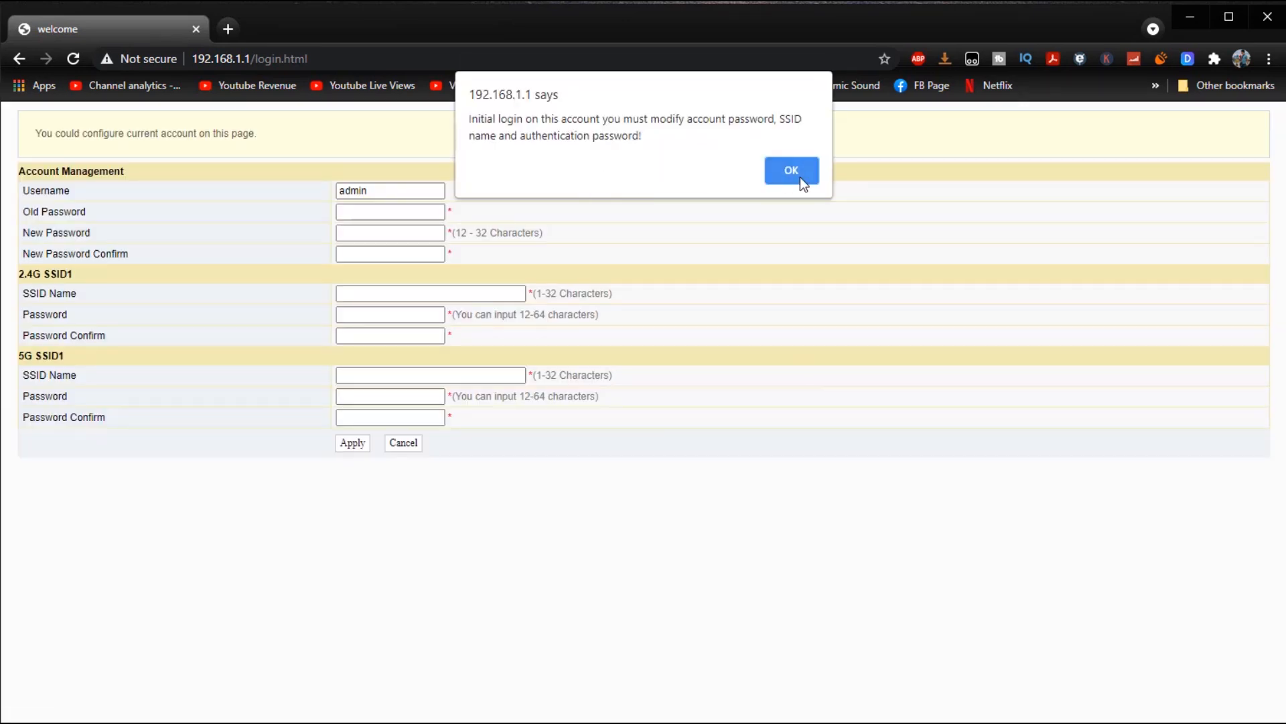
left_click(790, 170)
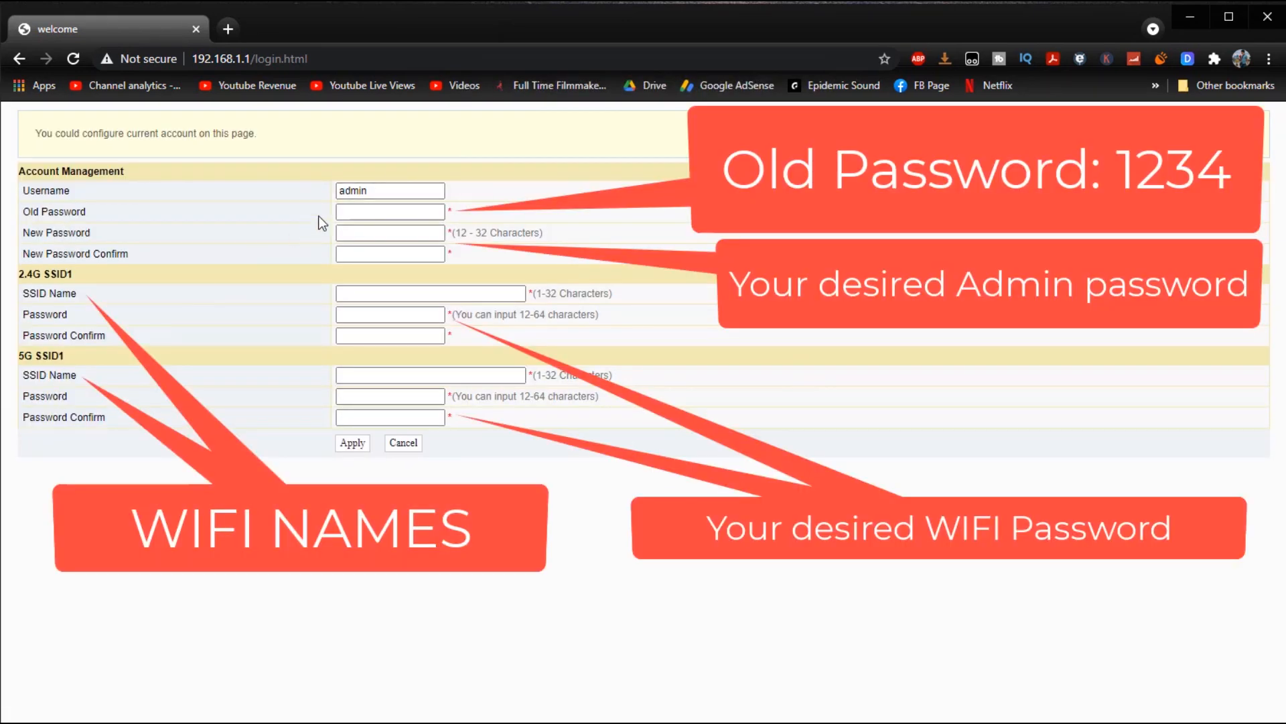
left_click(388, 210)
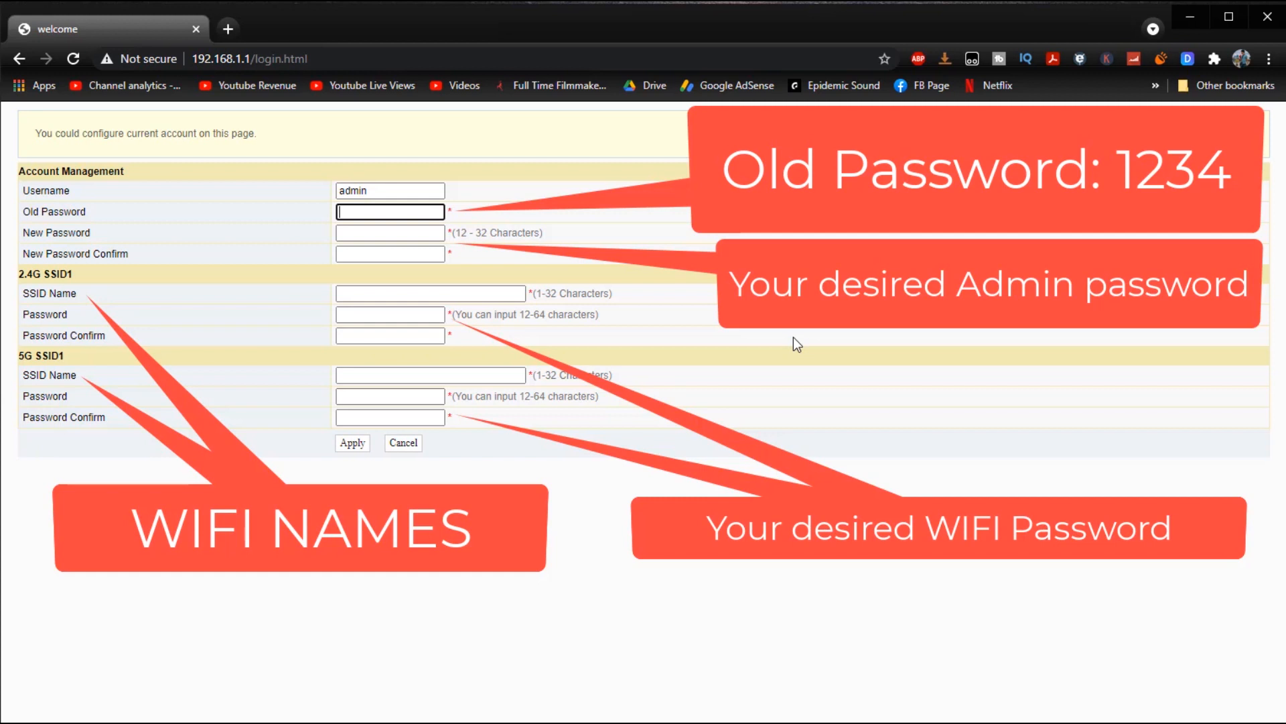
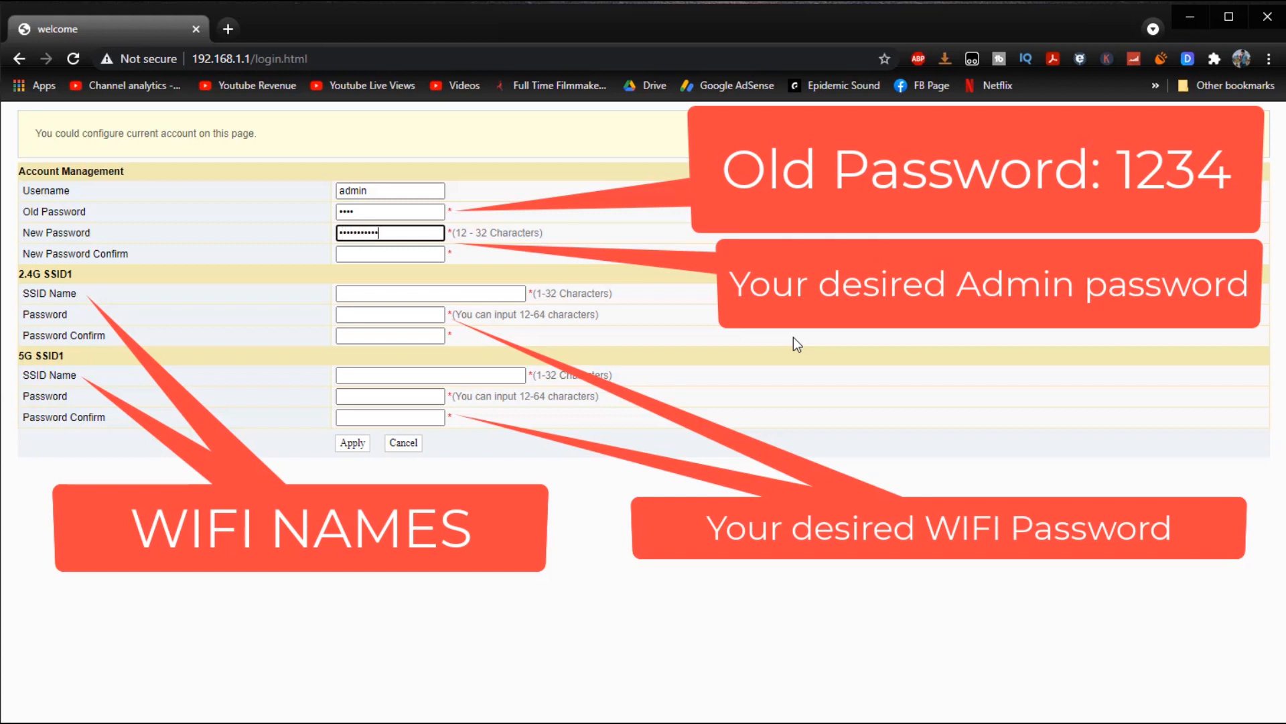
type("••••••••••")
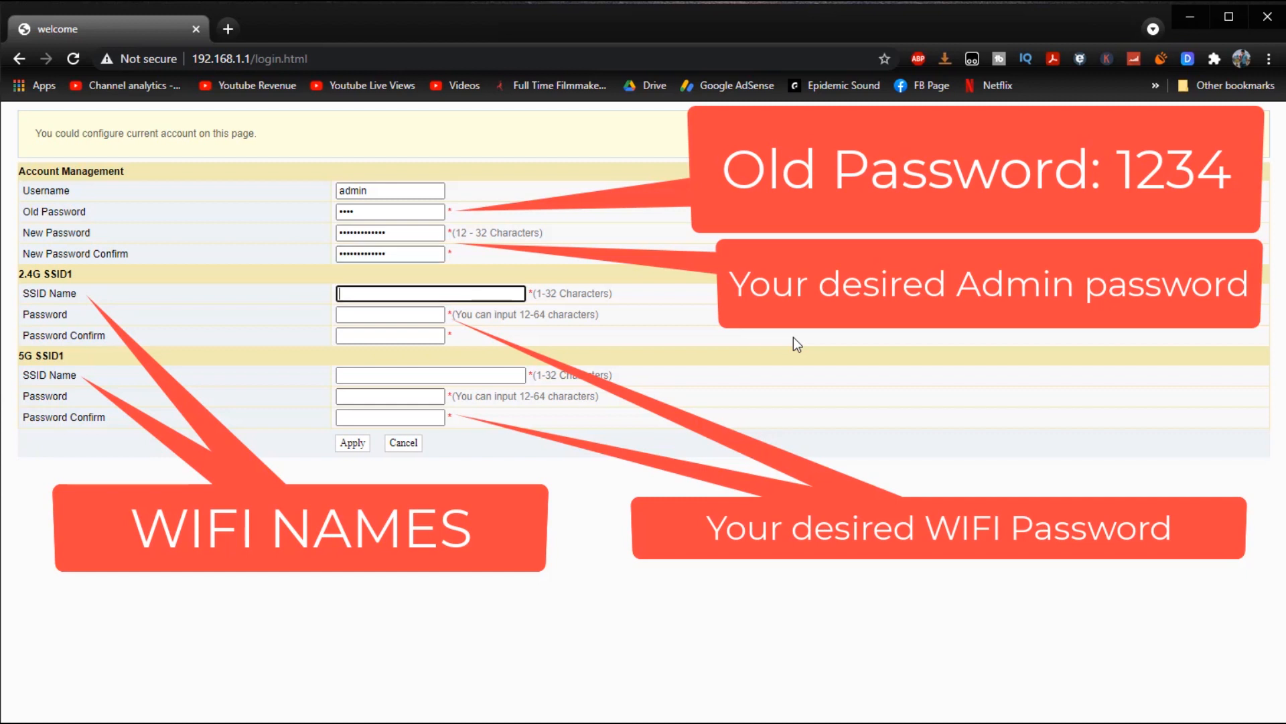
- Name the Wi-Fi networks PLDT 1 and PLDT 2, set their passwords and apply
type("PLDT 1")
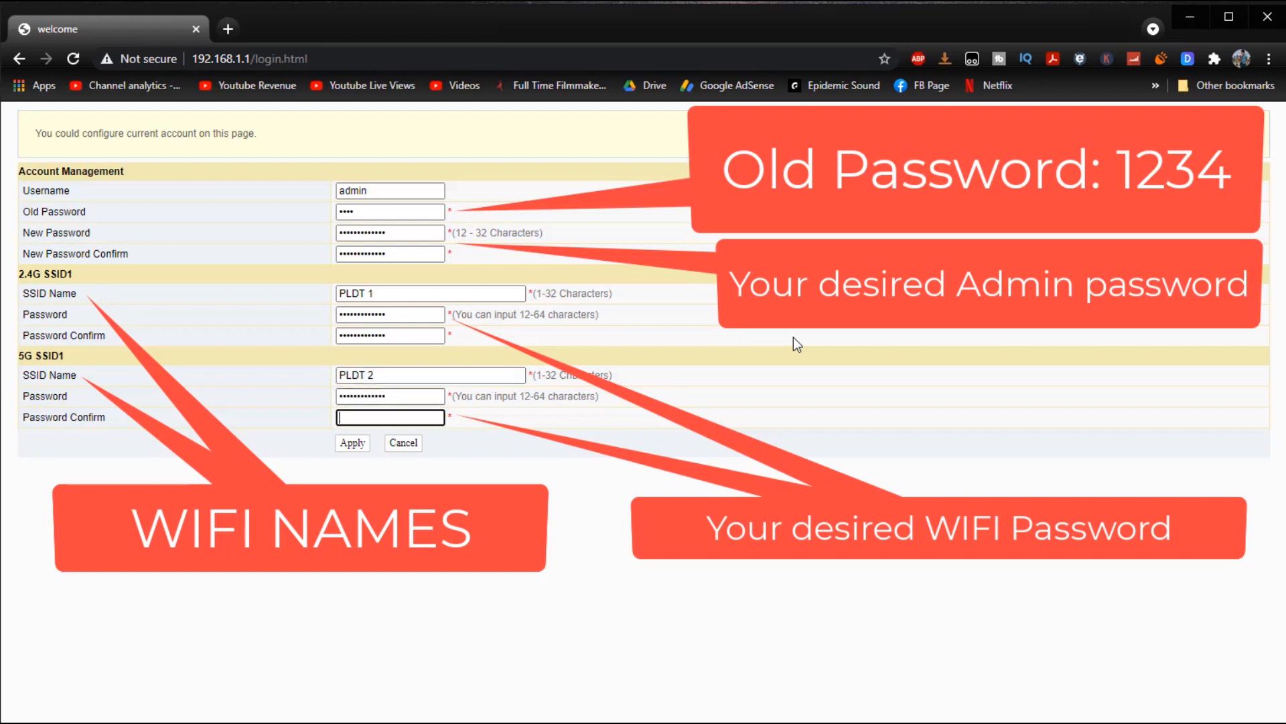
type("•••")
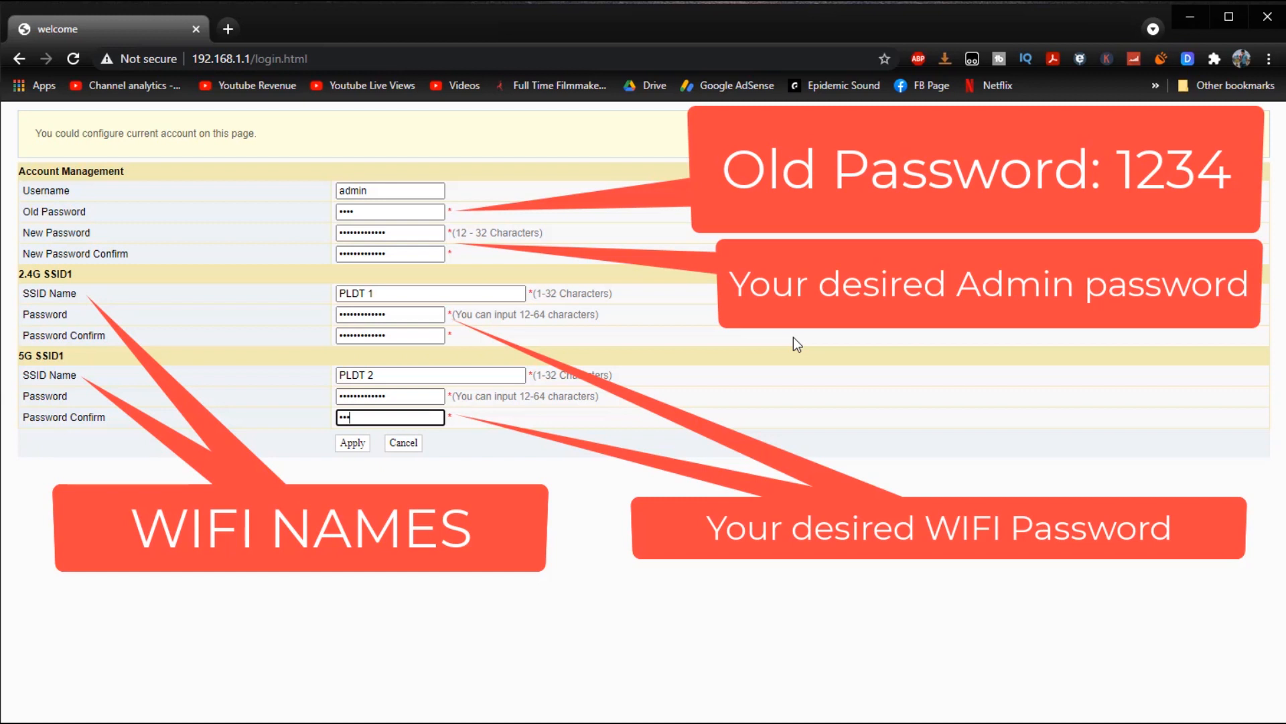
type("••••••••••")
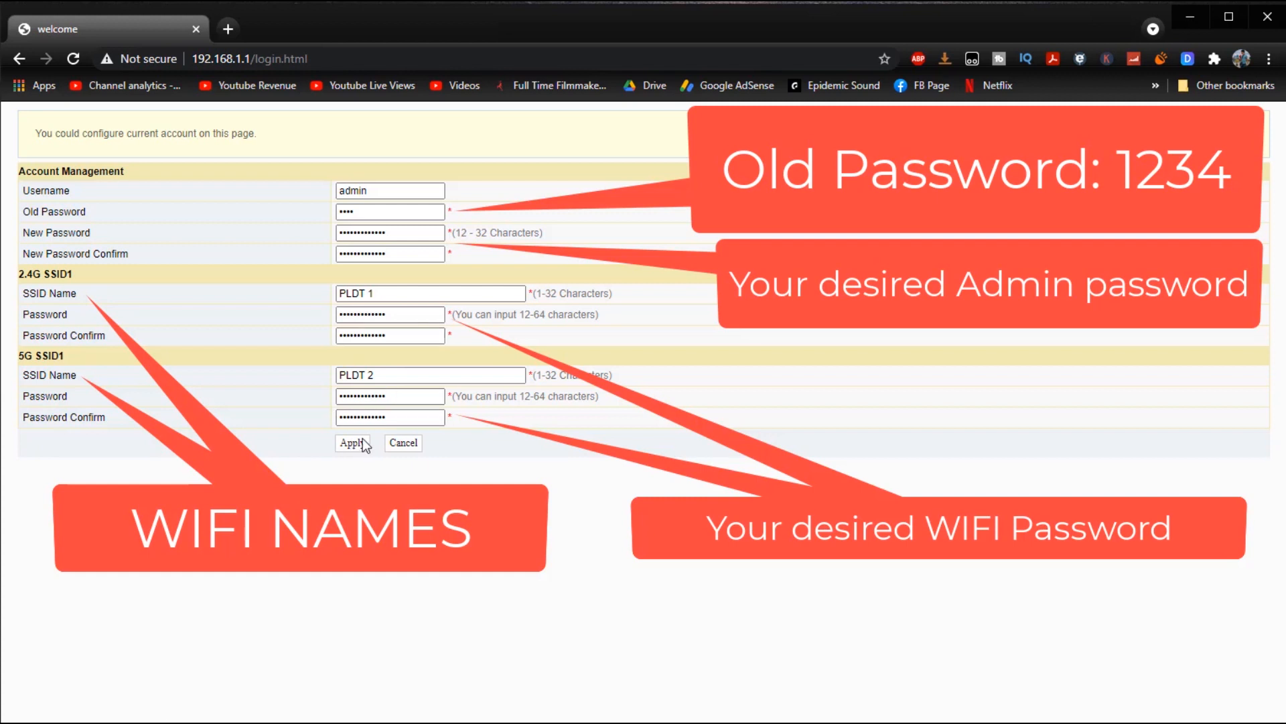
left_click(352, 443)
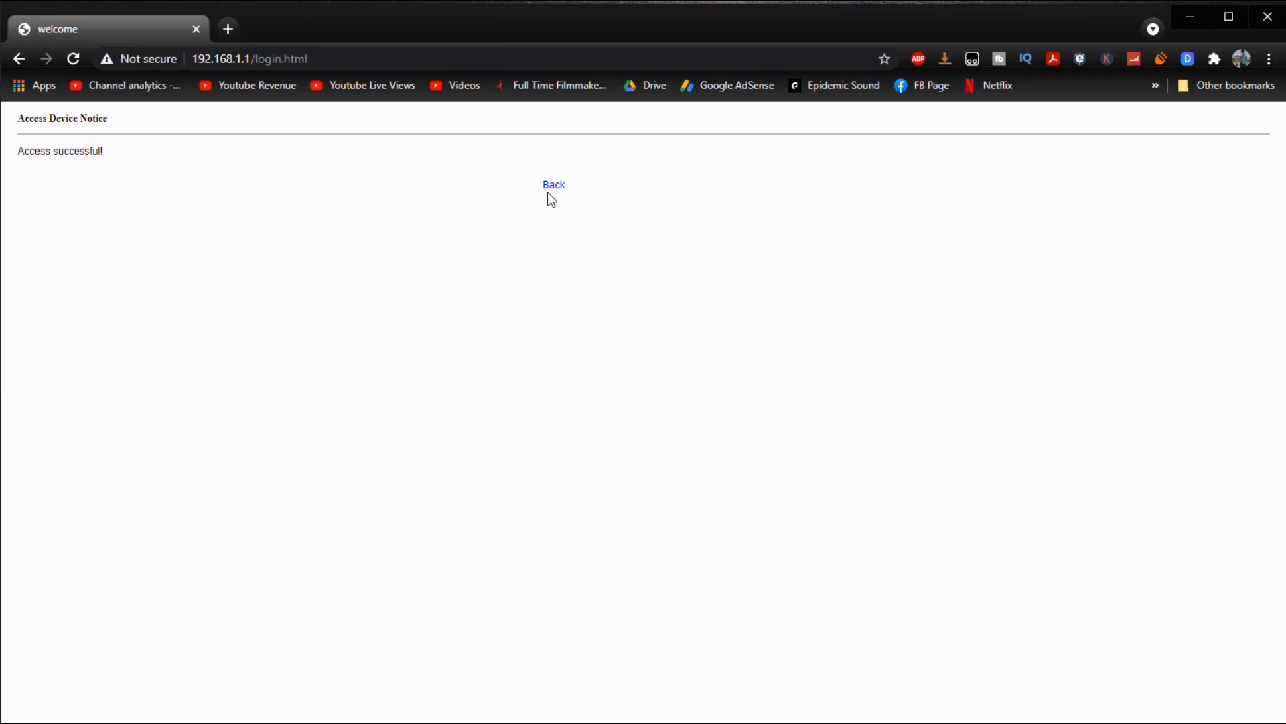
- Go back from the Access successful notice to the login page
left_click(554, 185)
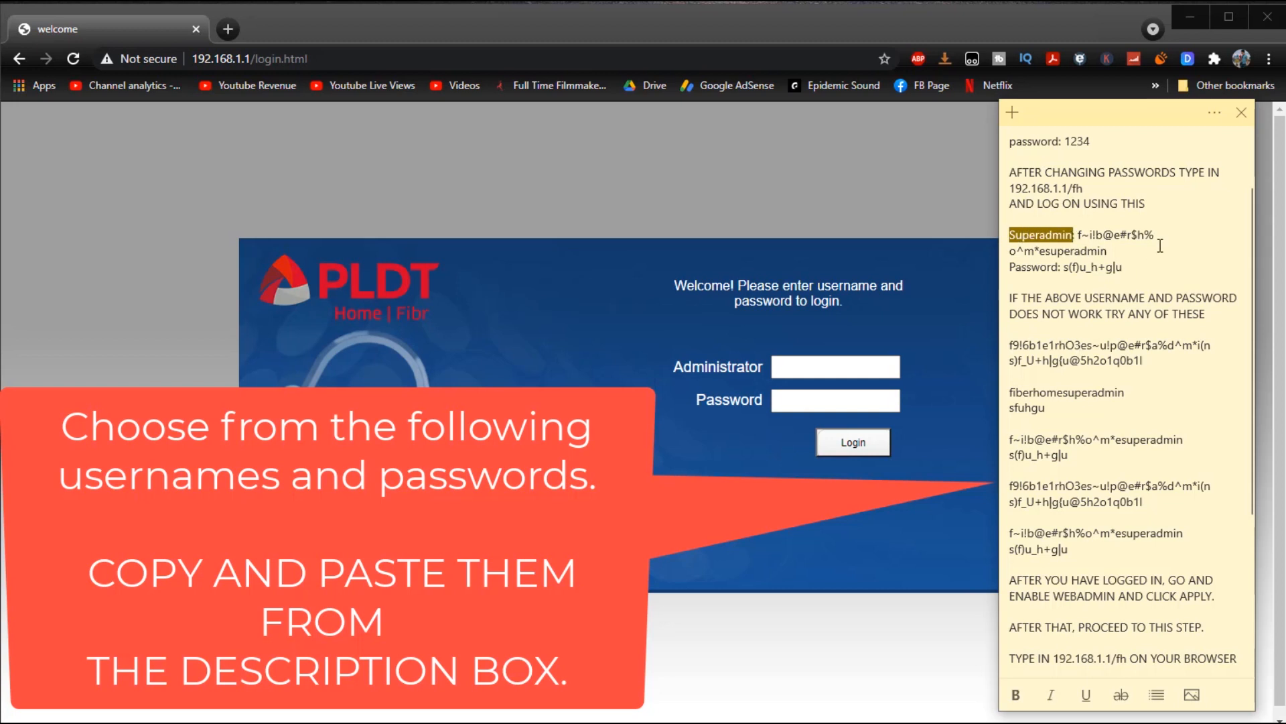
- Paste the superadmin username and password from Sticky Notes and log in
right_click(1090, 247)
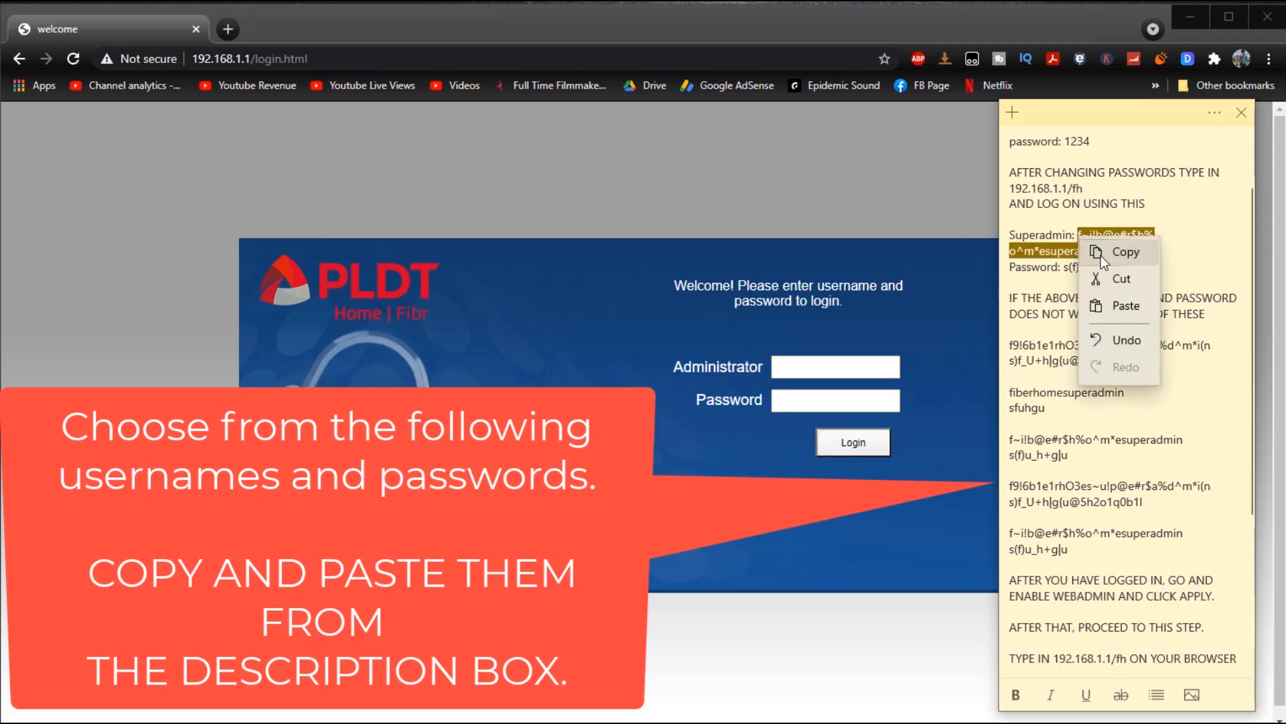
right_click(834, 367)
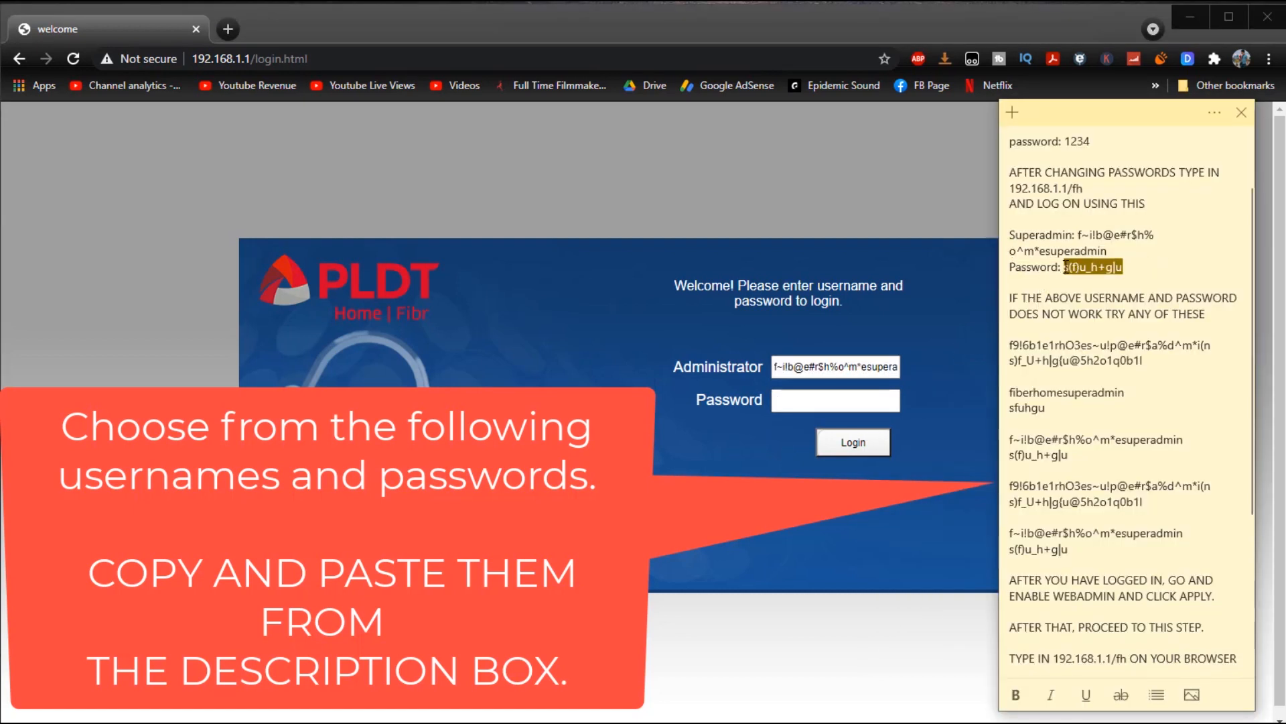
right_click(835, 399)
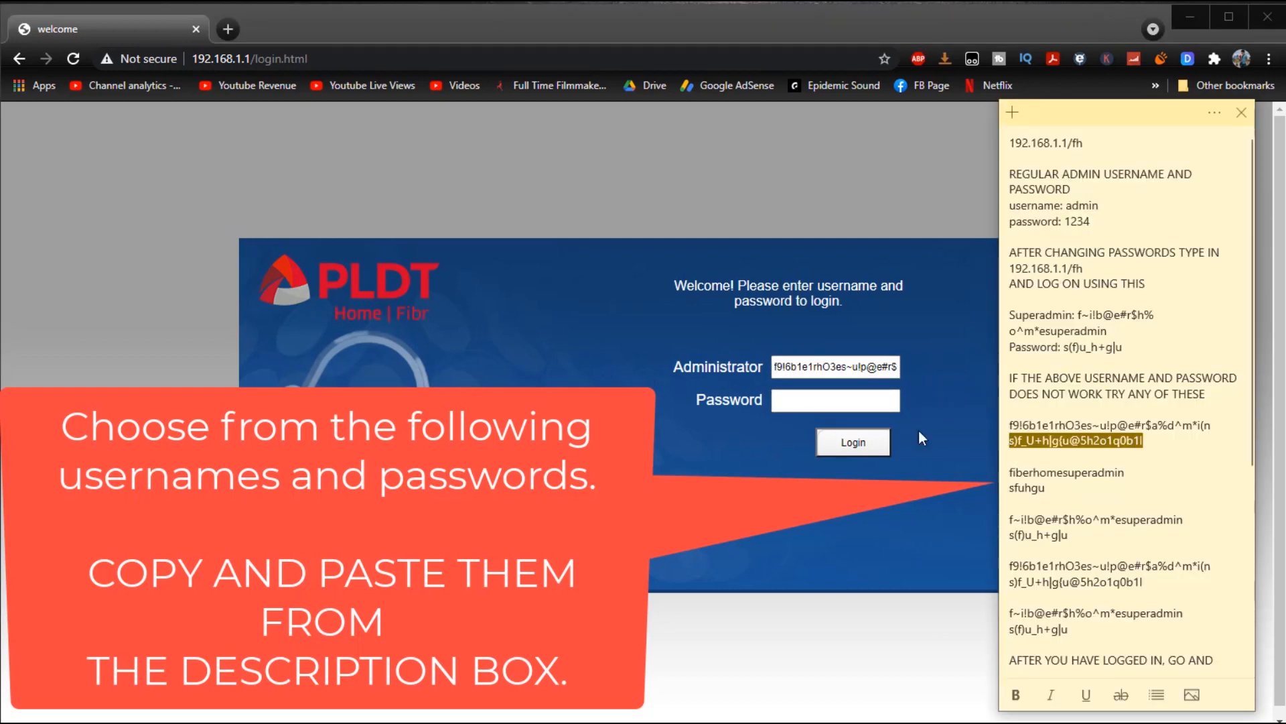
left_click(852, 443)
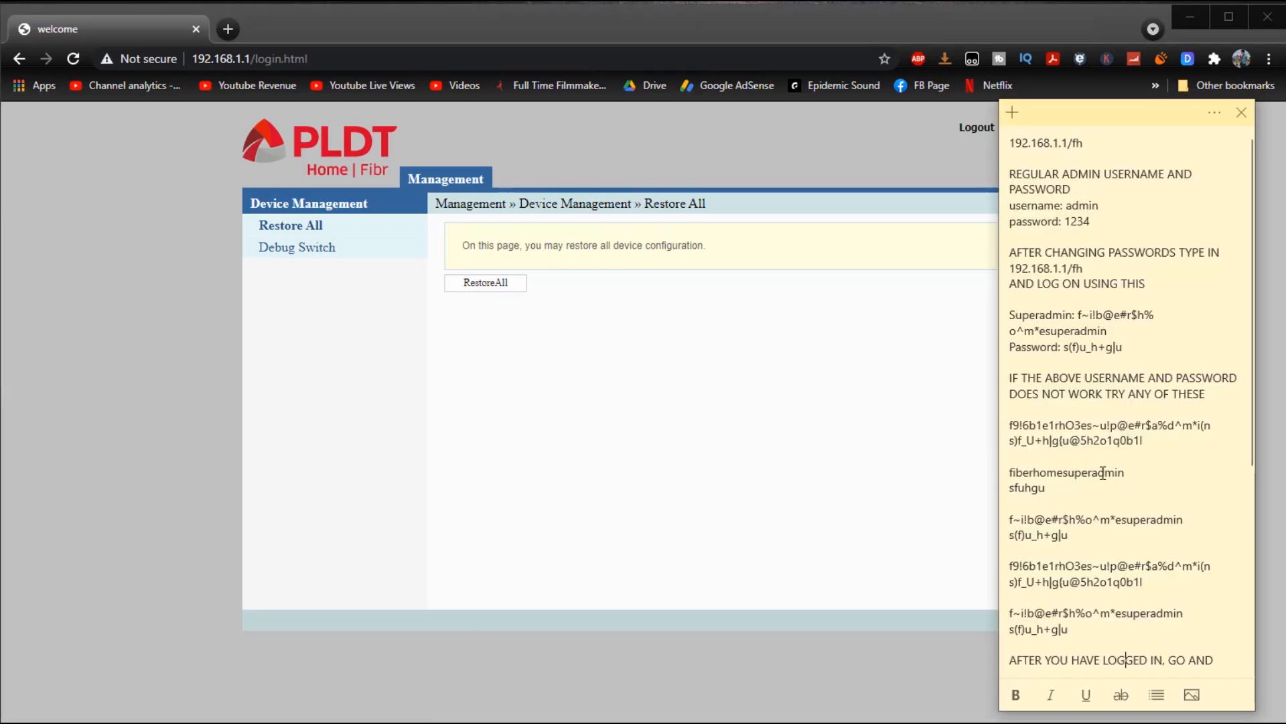
- Set the Web Admin Switch to Enable on the Debug Switch page
left_click(298, 247)
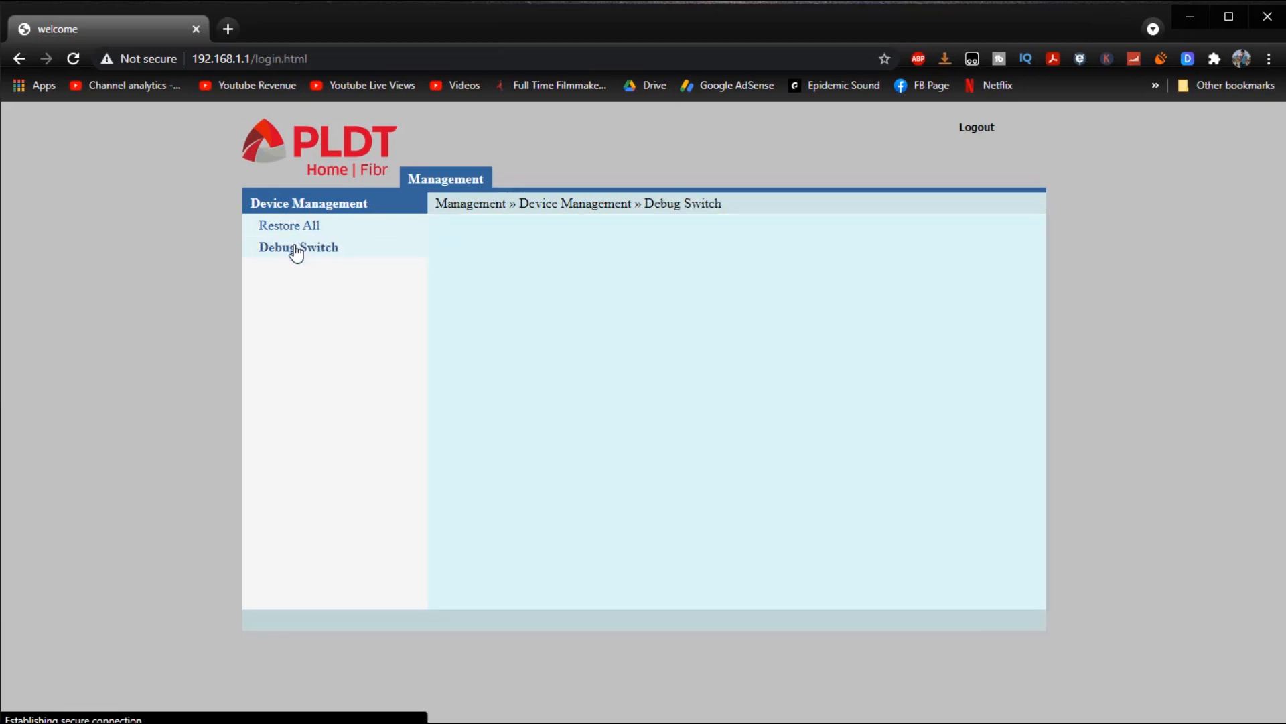
left_click(298, 247)
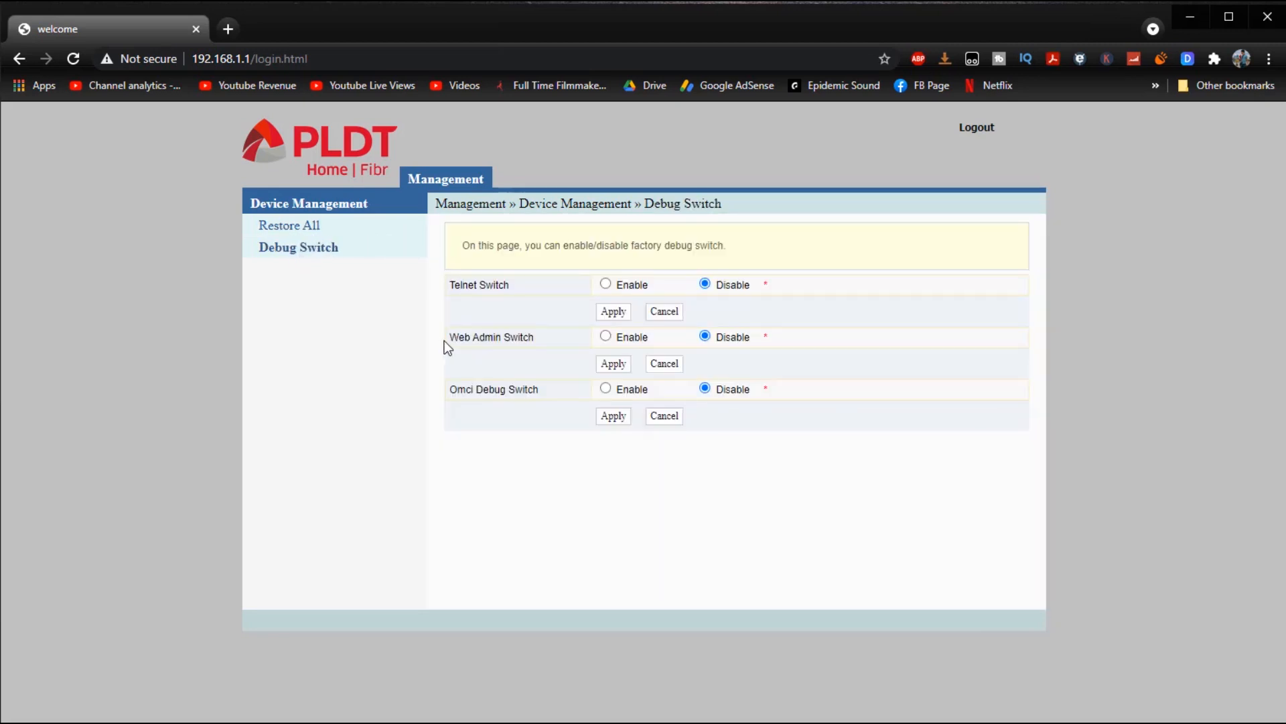
left_click(605, 336)
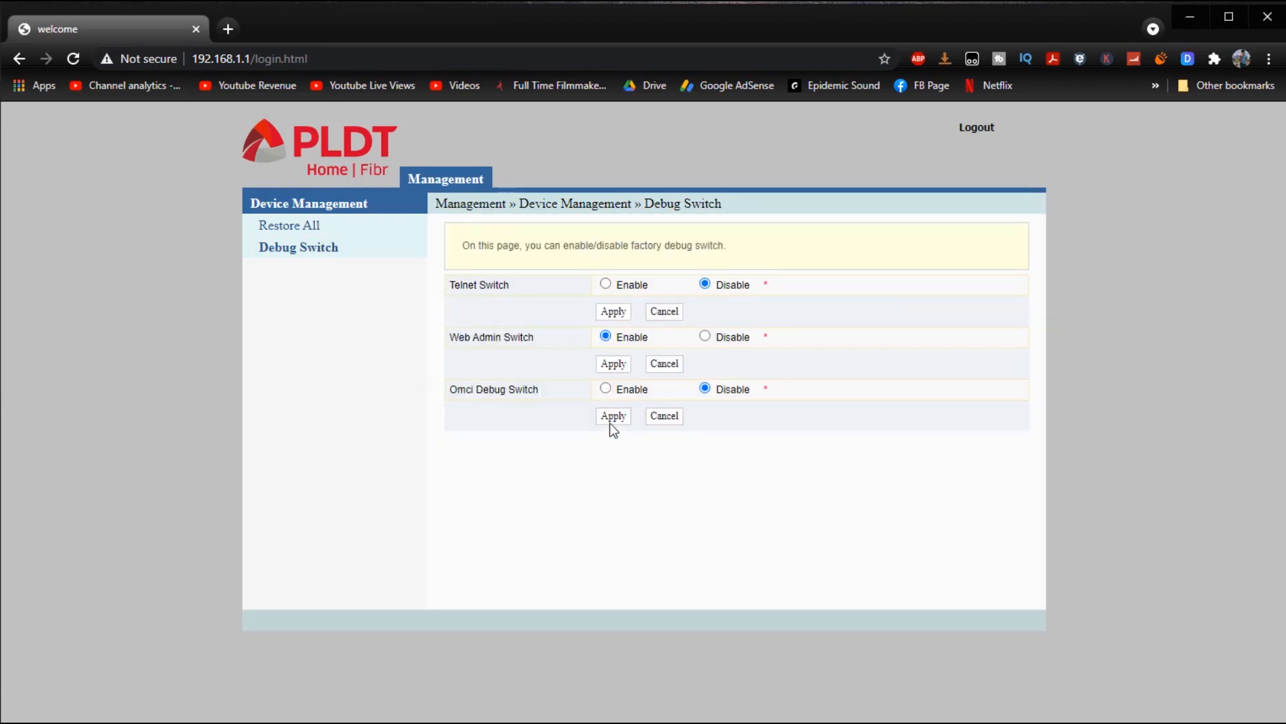
mouse_move(528, 466)
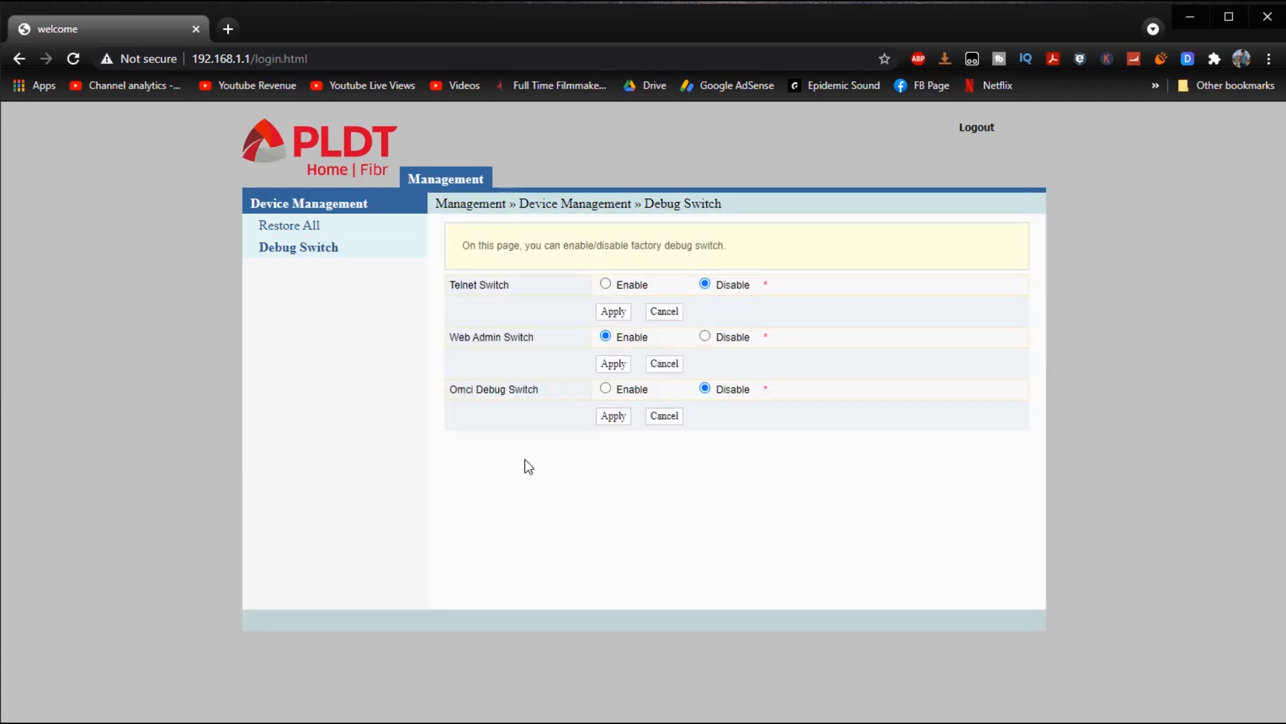
mouse_move(977, 127)
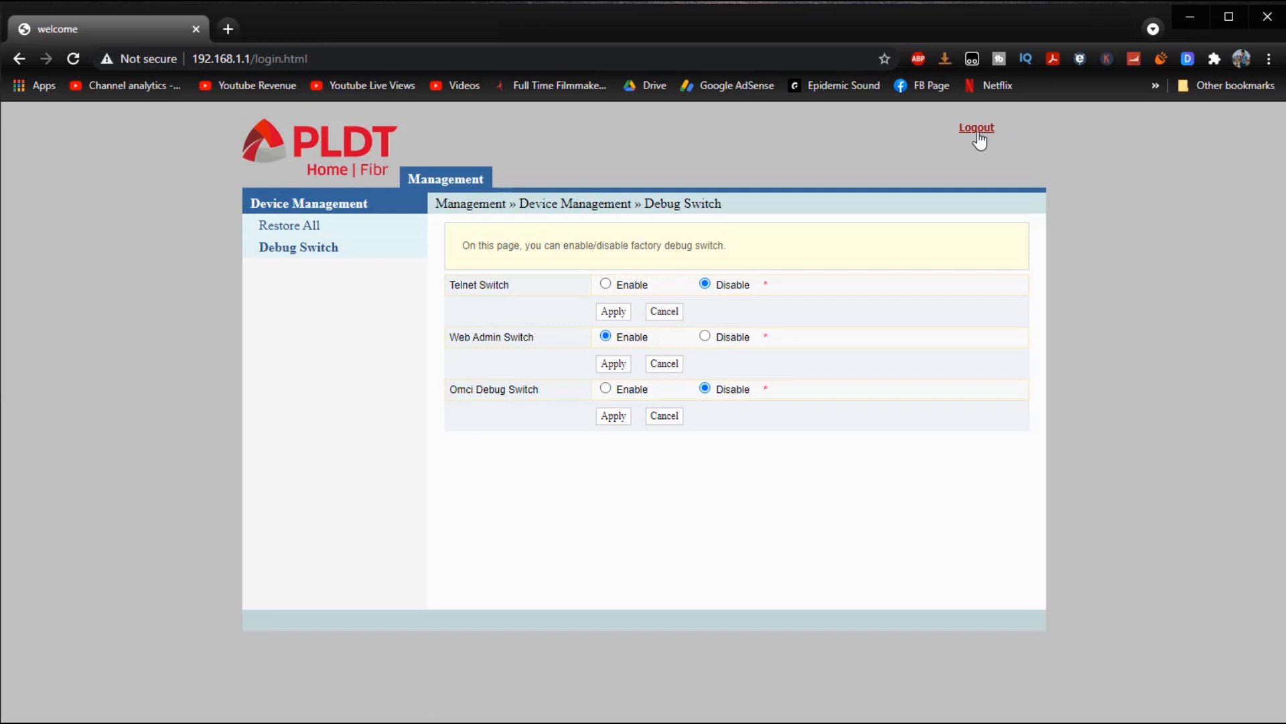
mouse_move(772, 251)
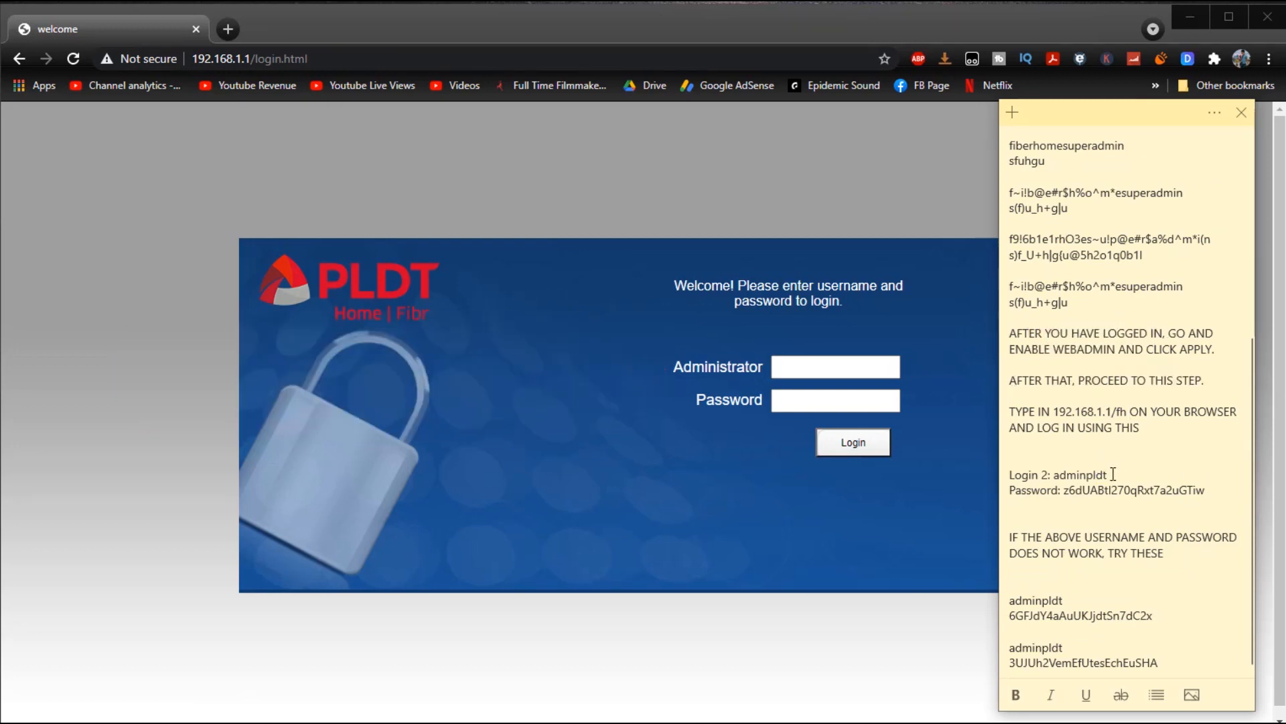
- Copy the adminpldt login credentials from the sticky note and sign in
double_click(1081, 474)
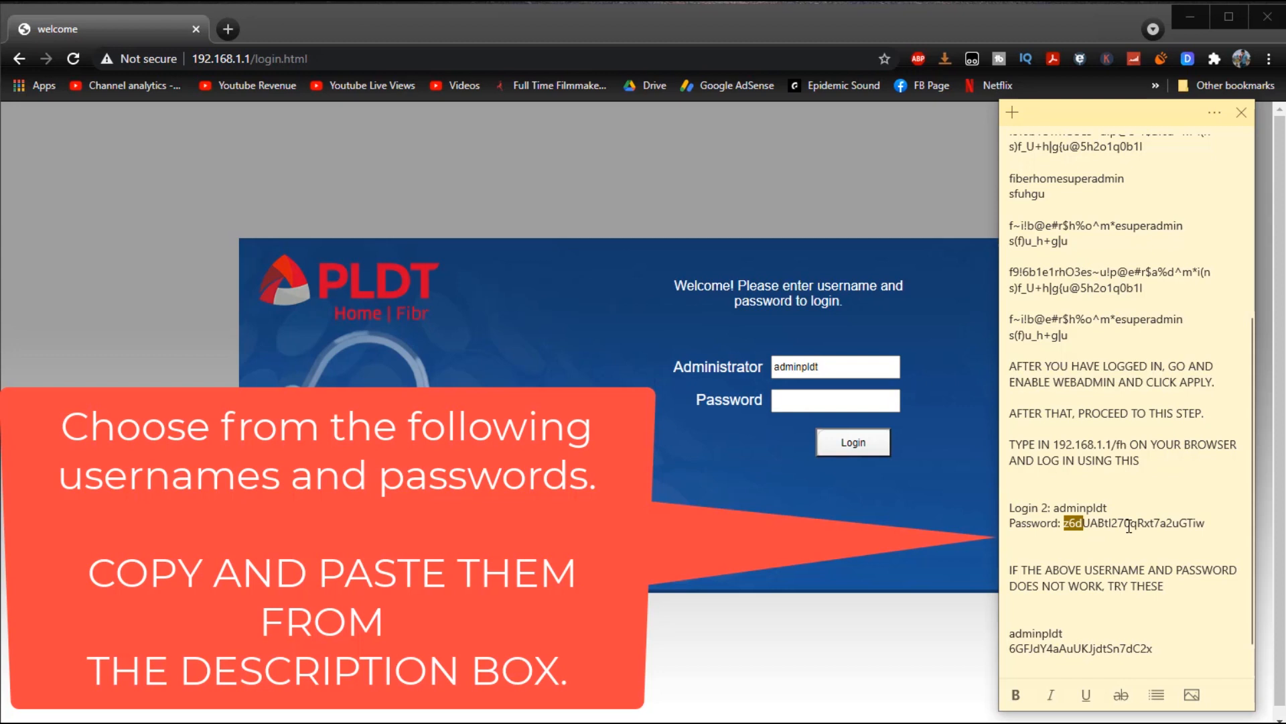
right_click(1135, 522)
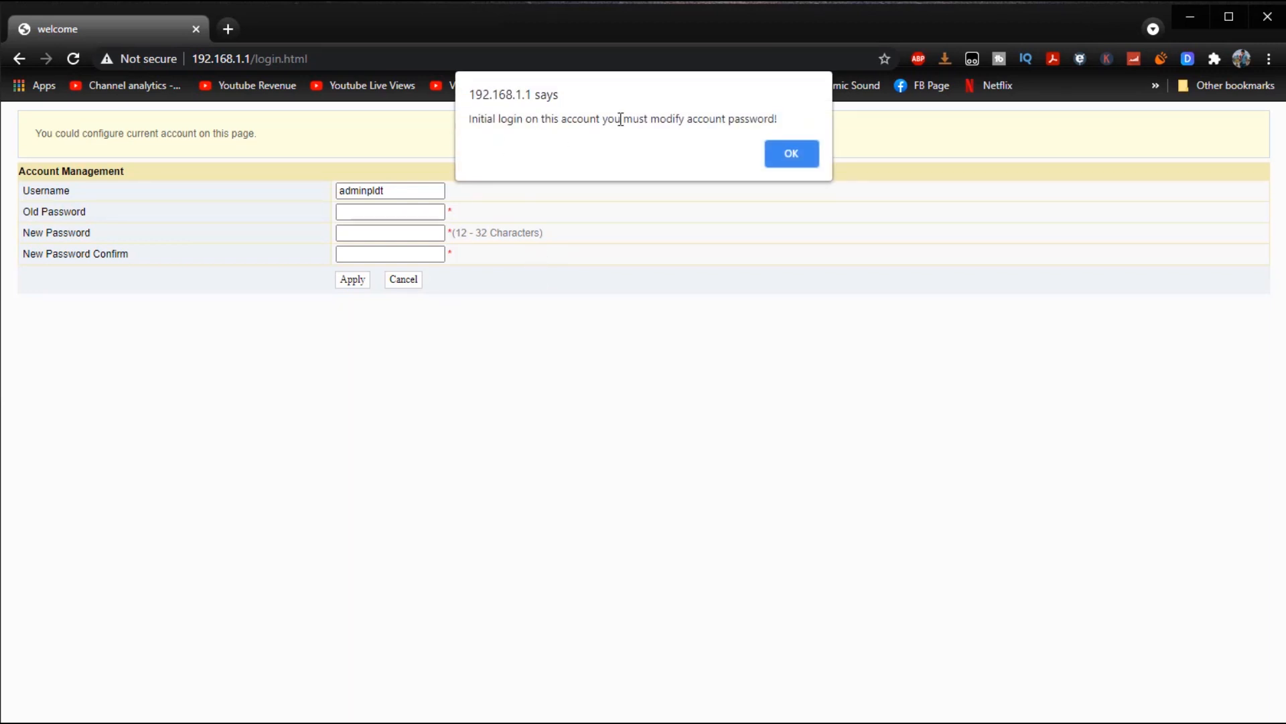
left_click(791, 153)
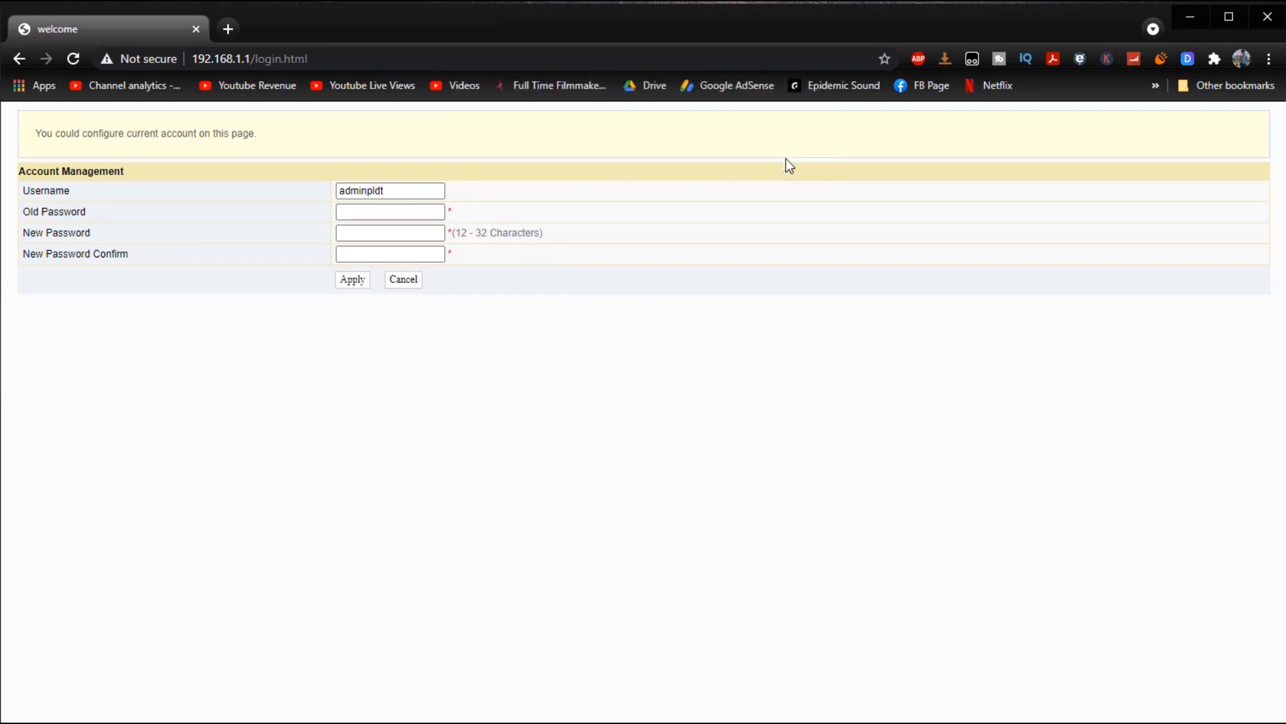
left_click(389, 210)
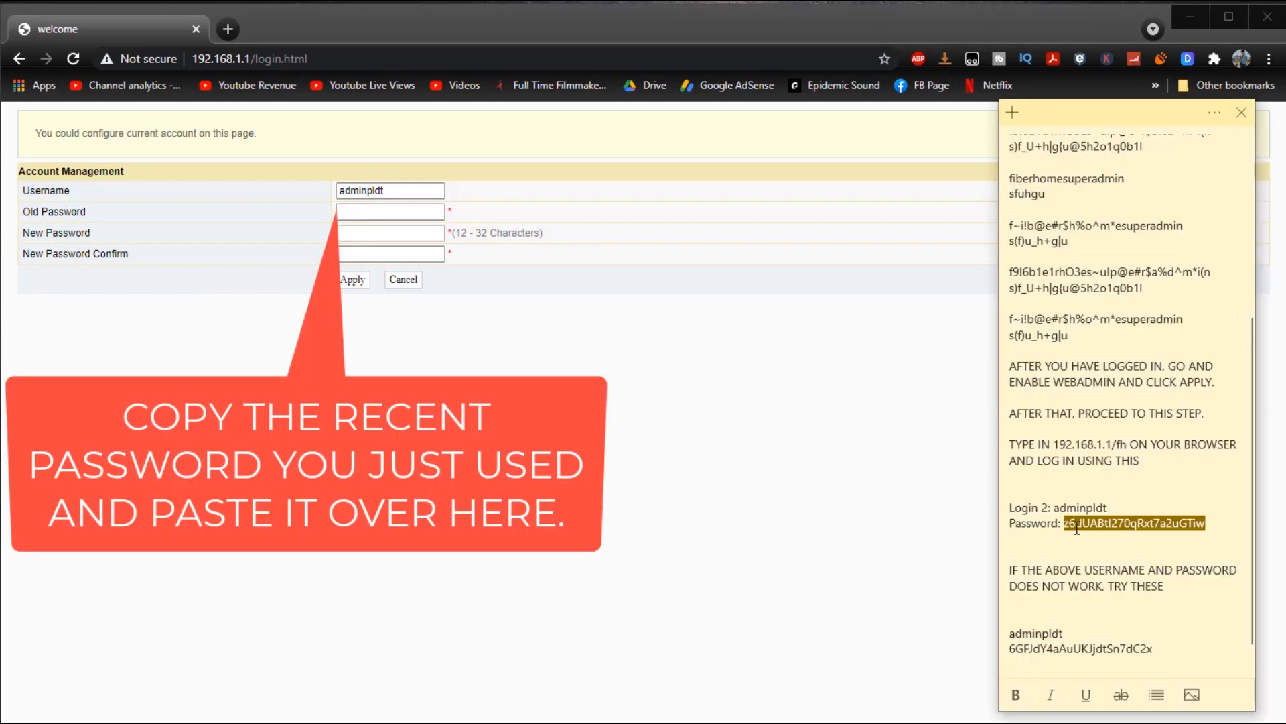
- Paste the Login 2 password as old password and fill the new and confirm fields
right_click(1137, 523)
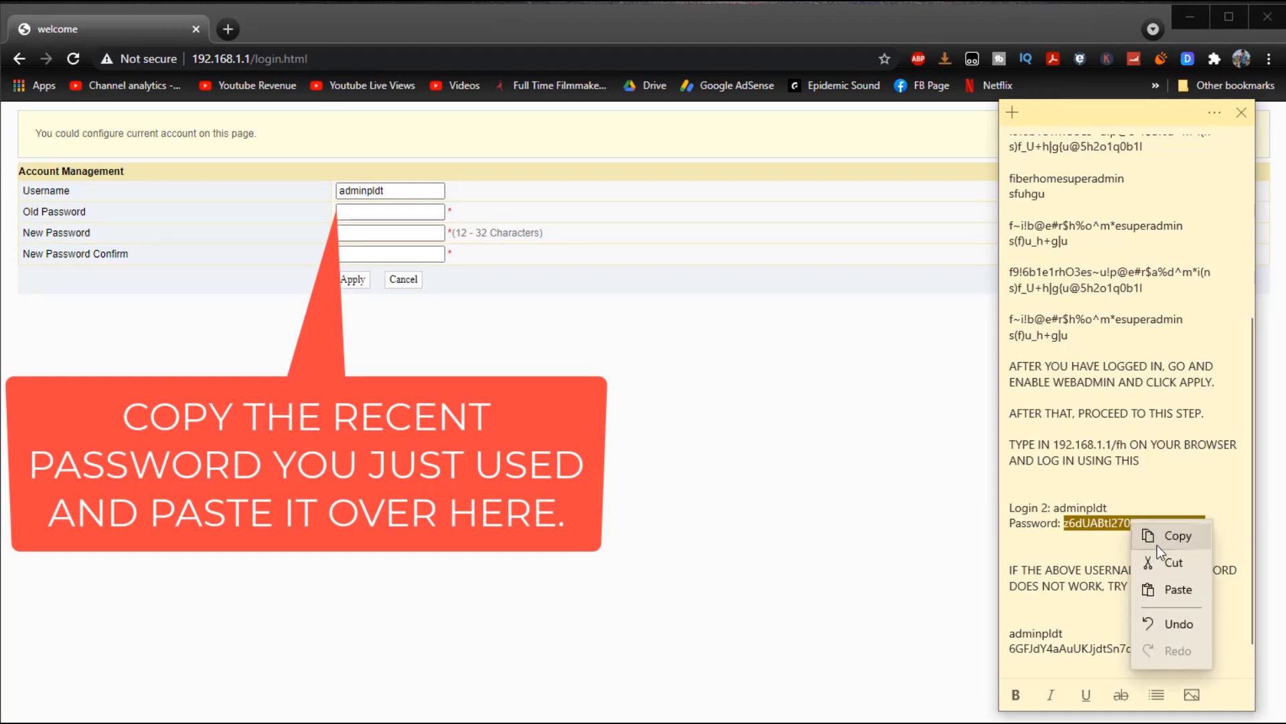
right_click(390, 211)
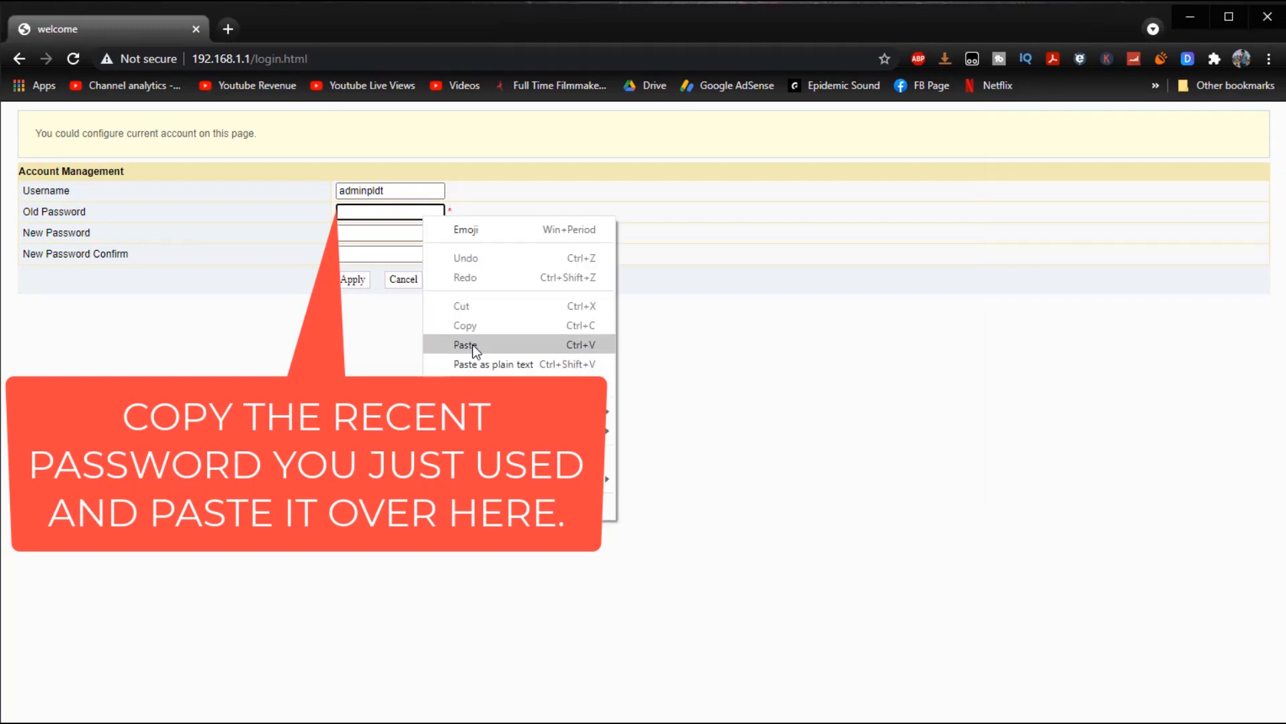
left_click(465, 344)
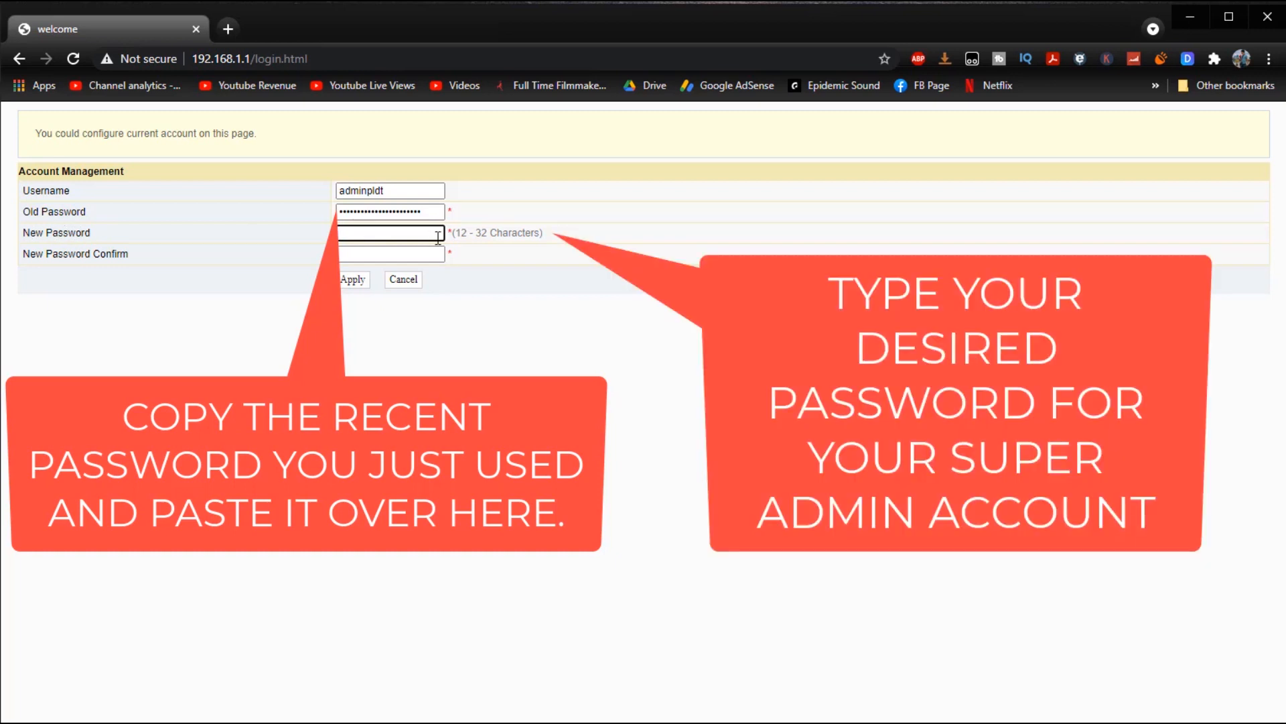
type("password")
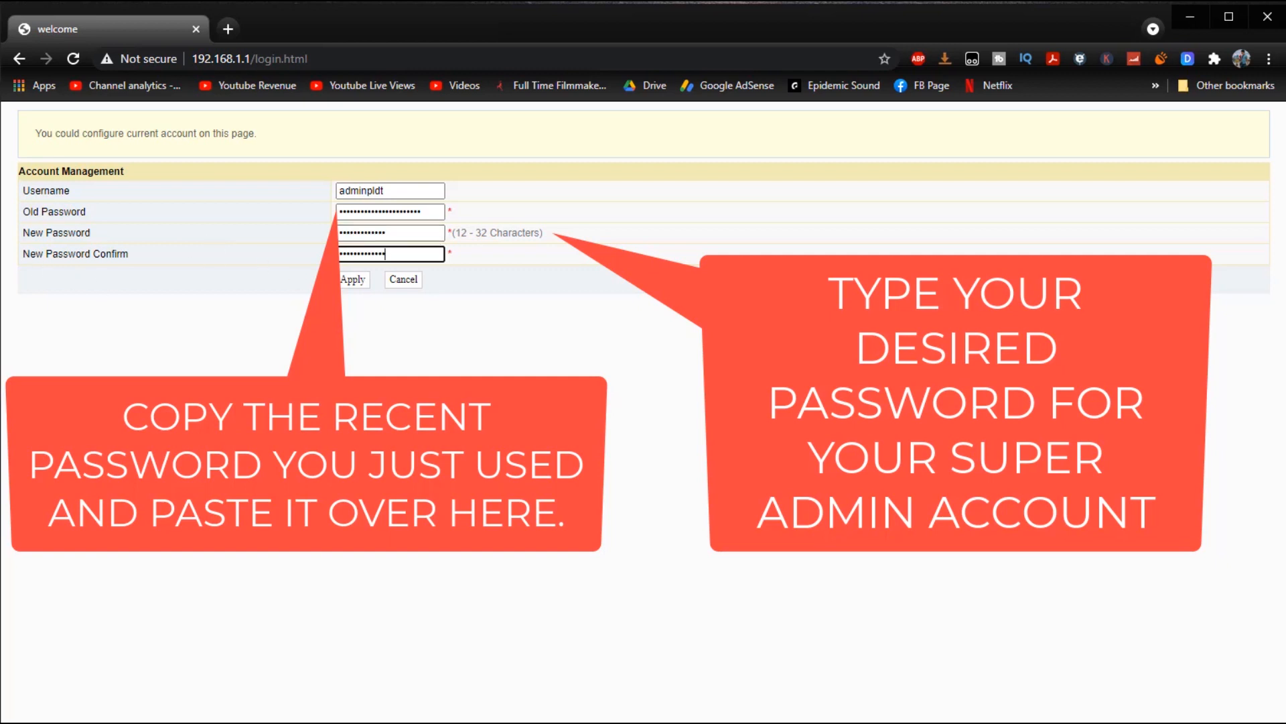
- Apply the new adminpldt password and log back in with it
left_click(352, 279)
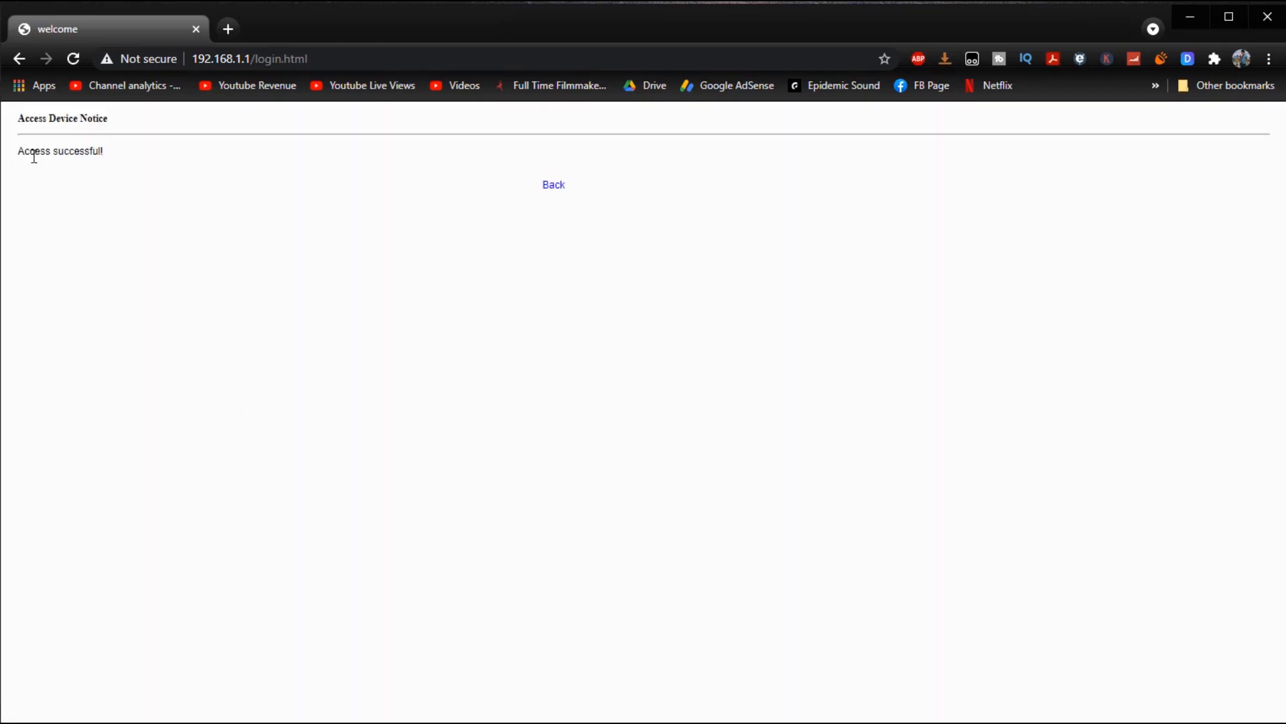
mouse_move(553, 184)
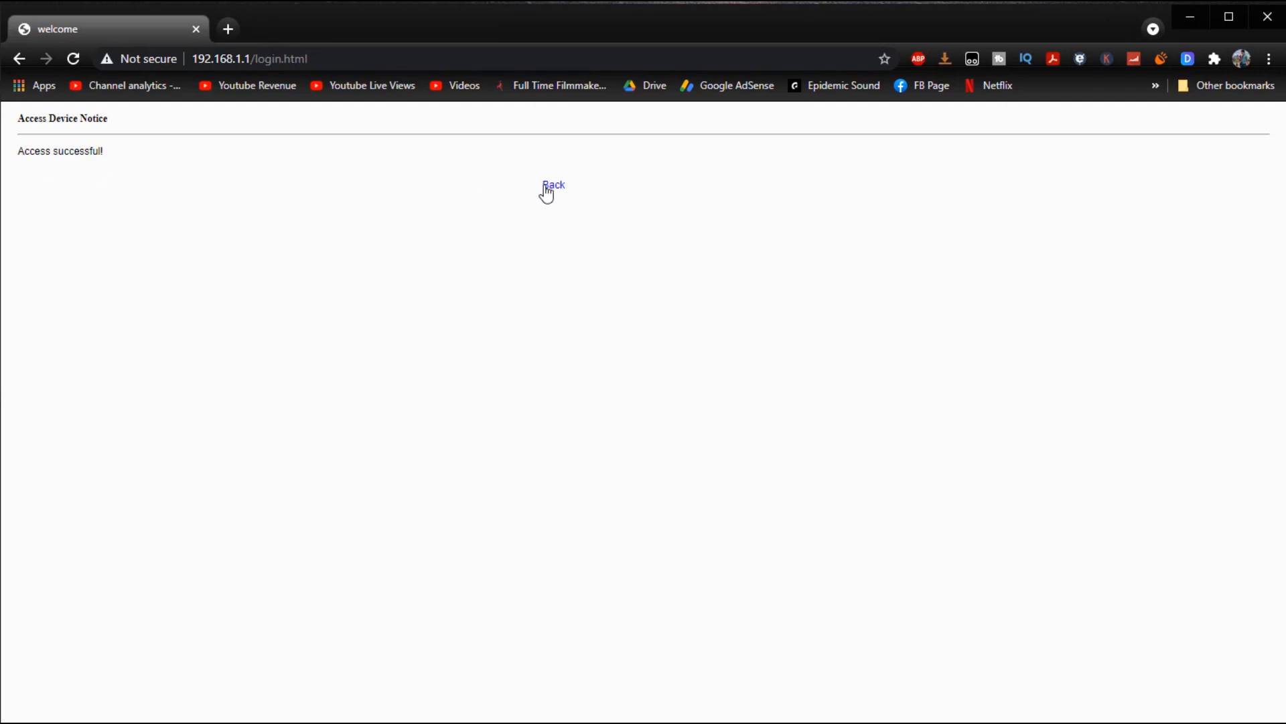
left_click(553, 184)
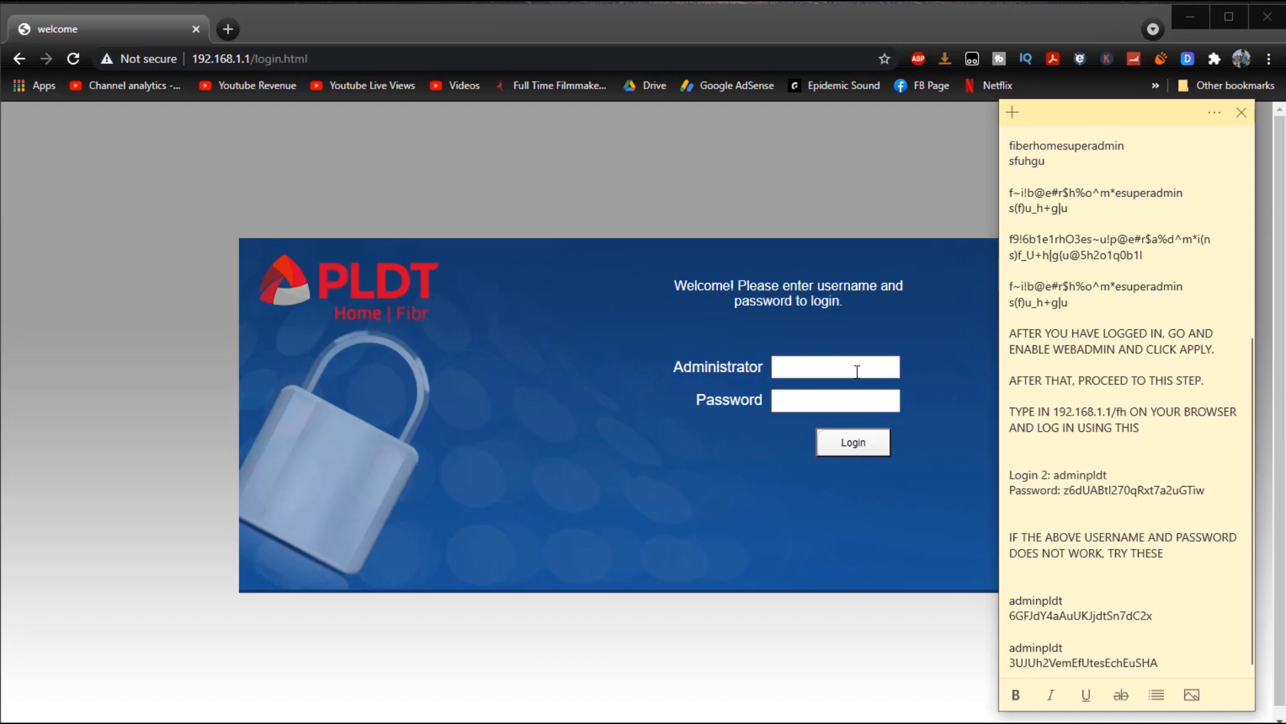
type("adminpldt")
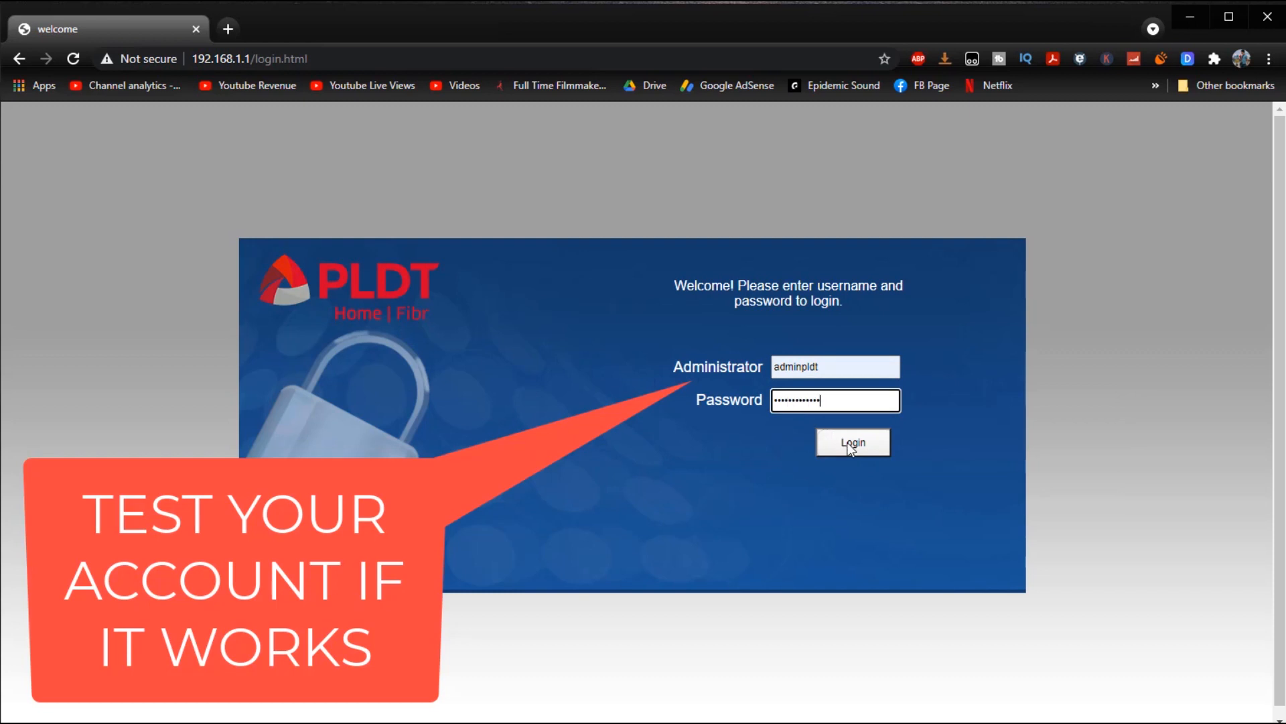
left_click(852, 442)
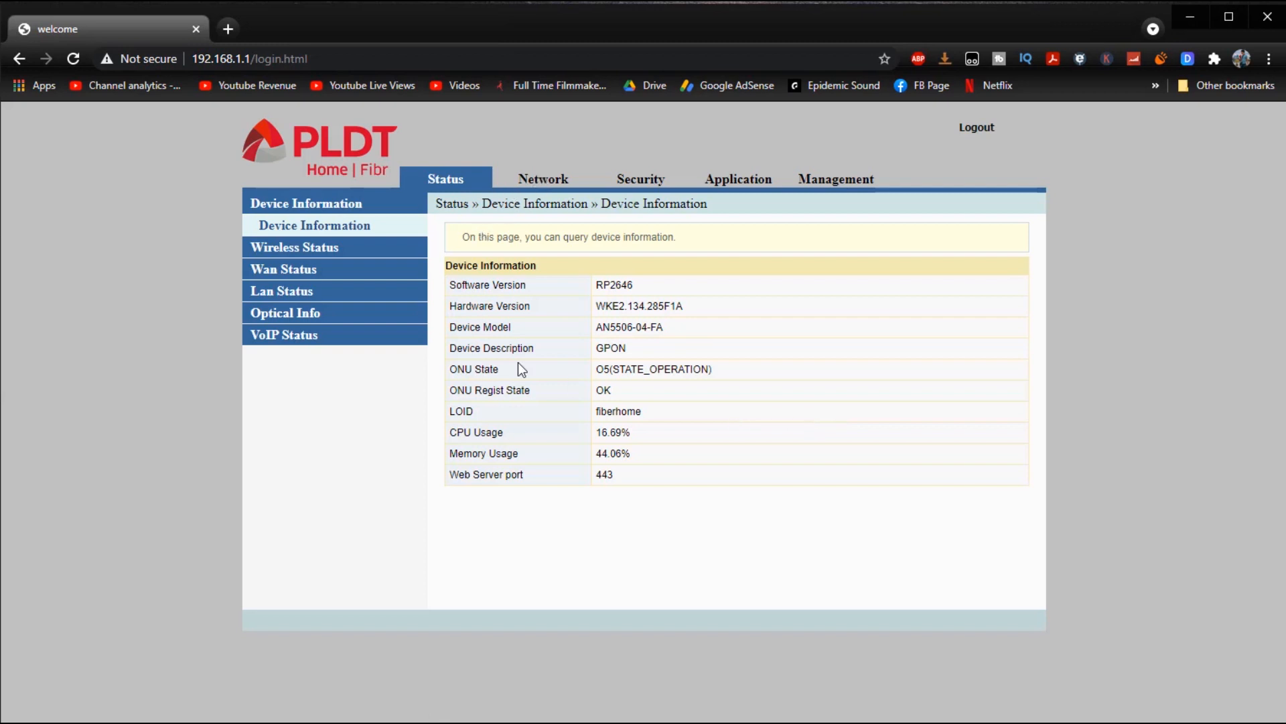
mouse_move(602, 301)
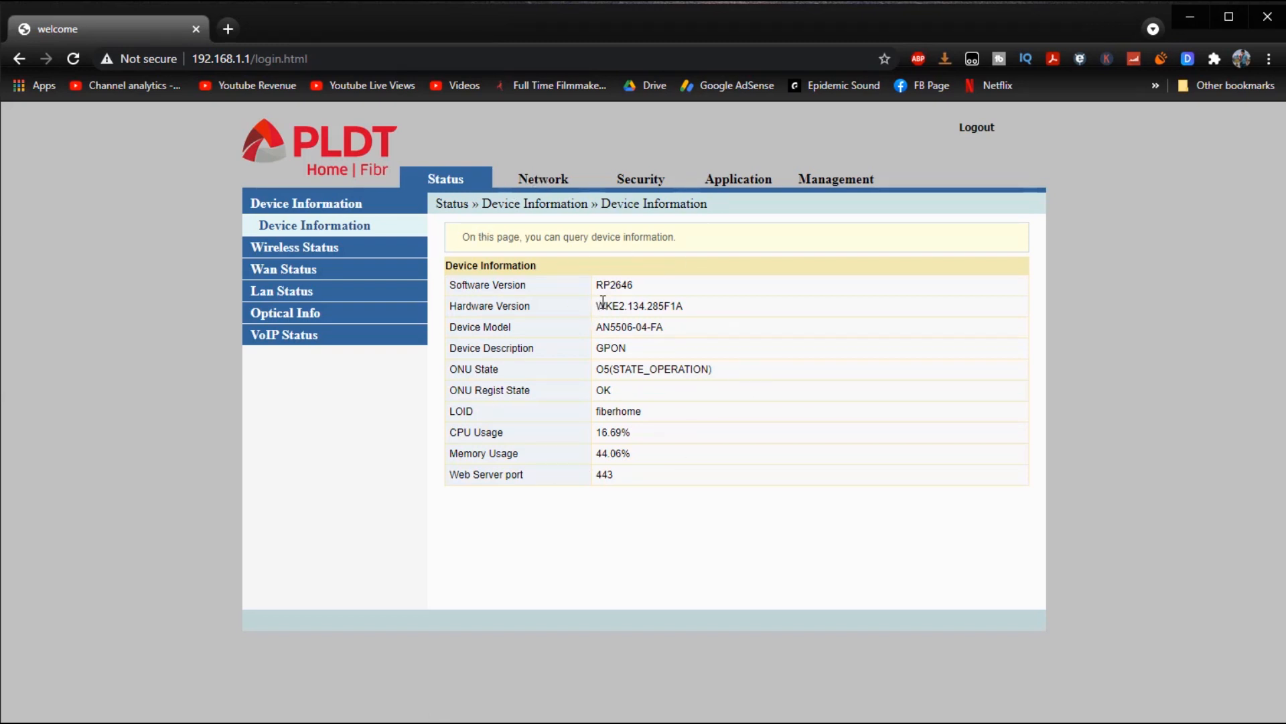
mouse_move(835, 179)
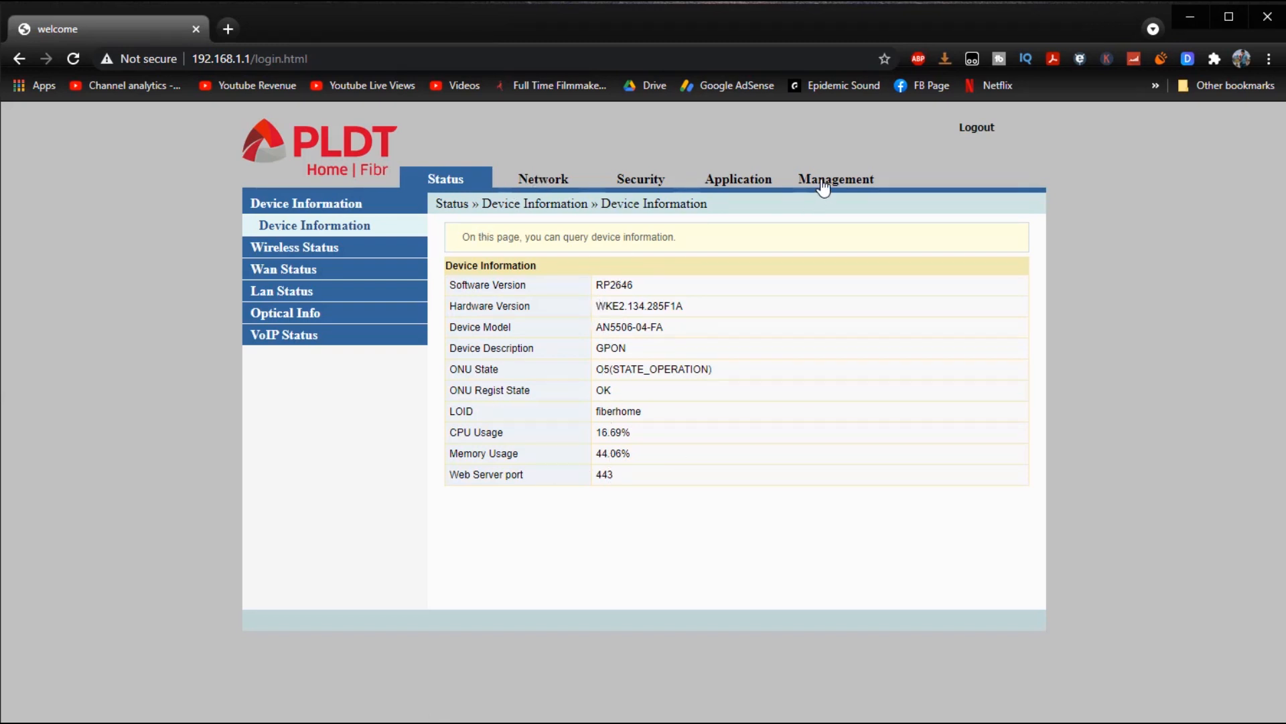
- Visit the Security, Network, LAN and BroadBand settings pages, then Status
left_click(641, 178)
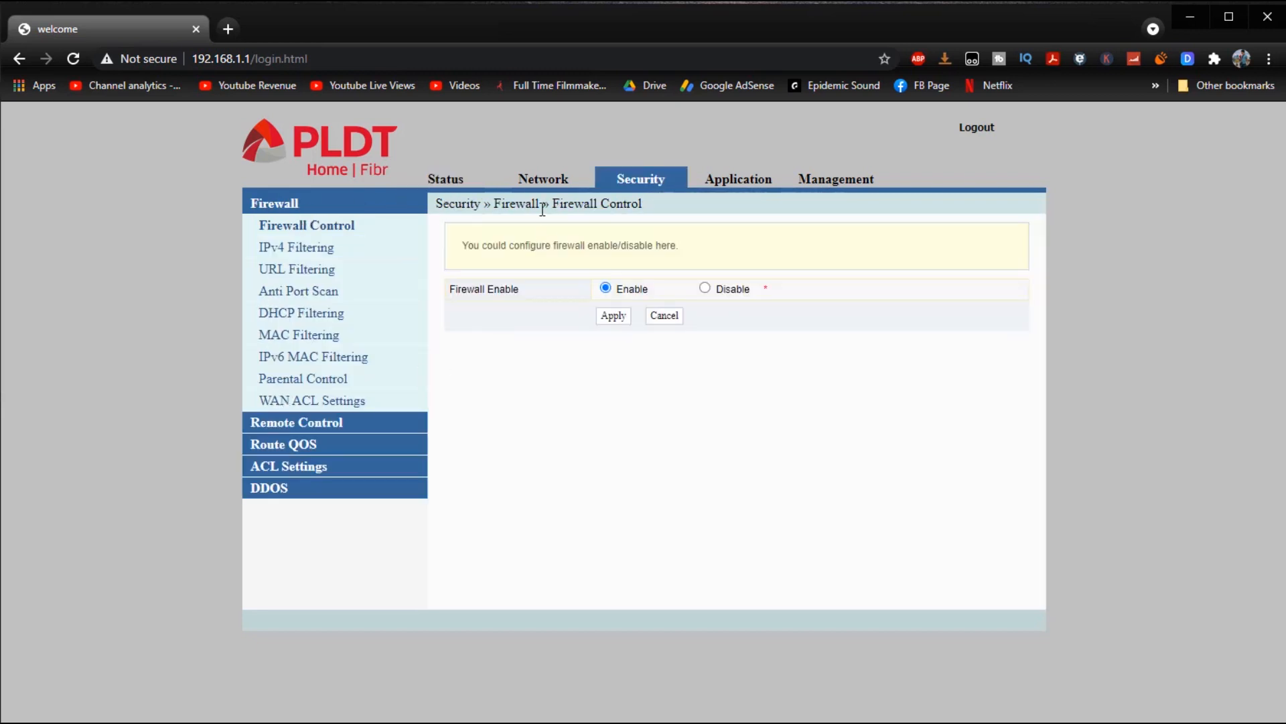
left_click(543, 178)
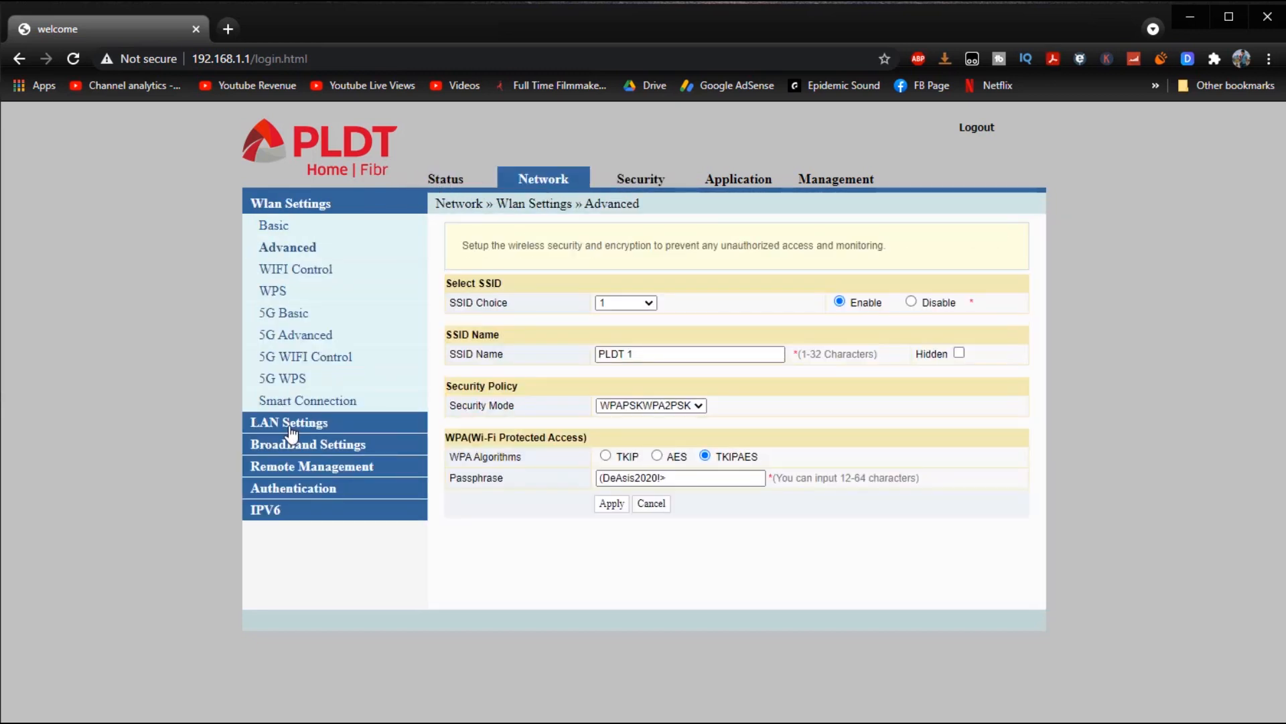
left_click(288, 422)
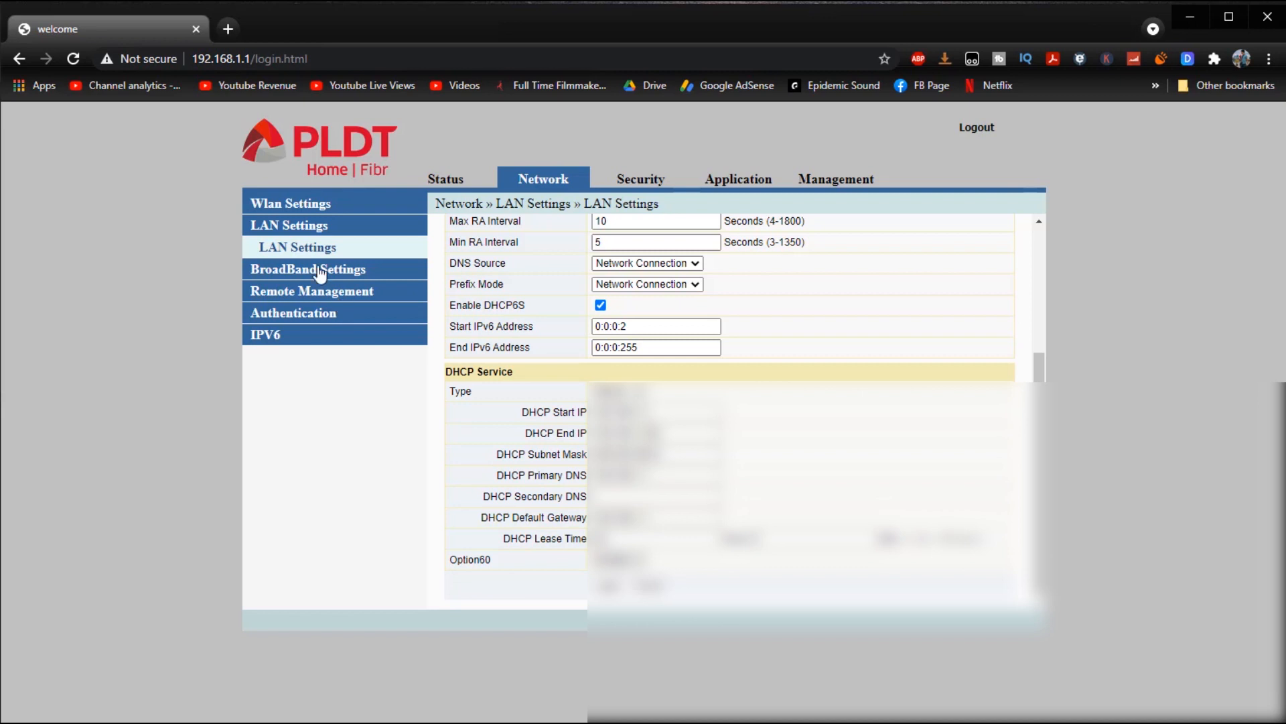
left_click(309, 268)
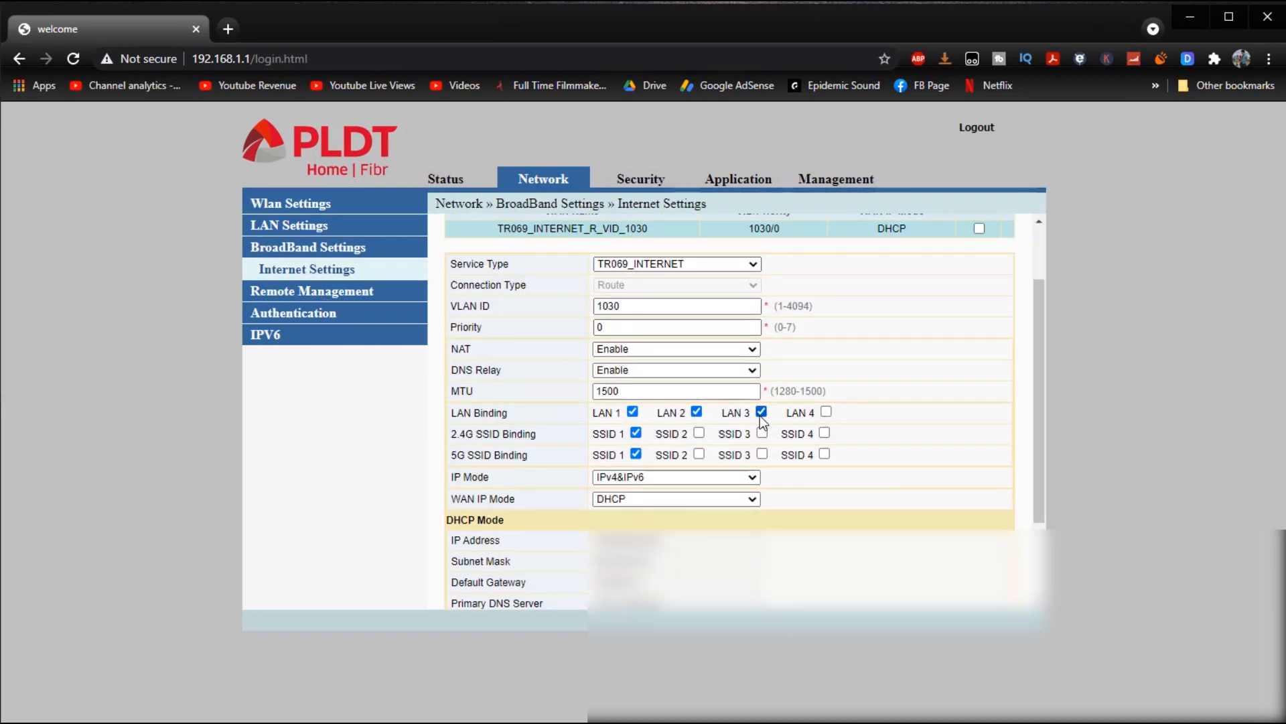
left_click(827, 411)
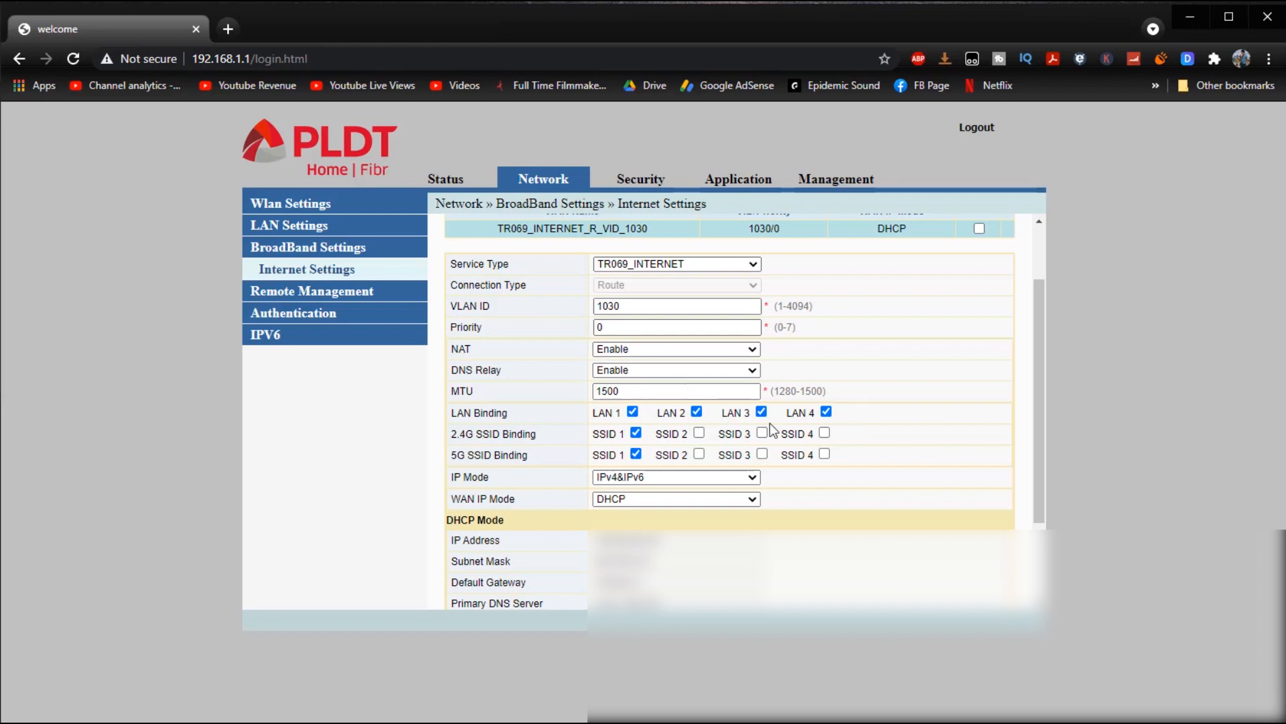
left_click(445, 178)
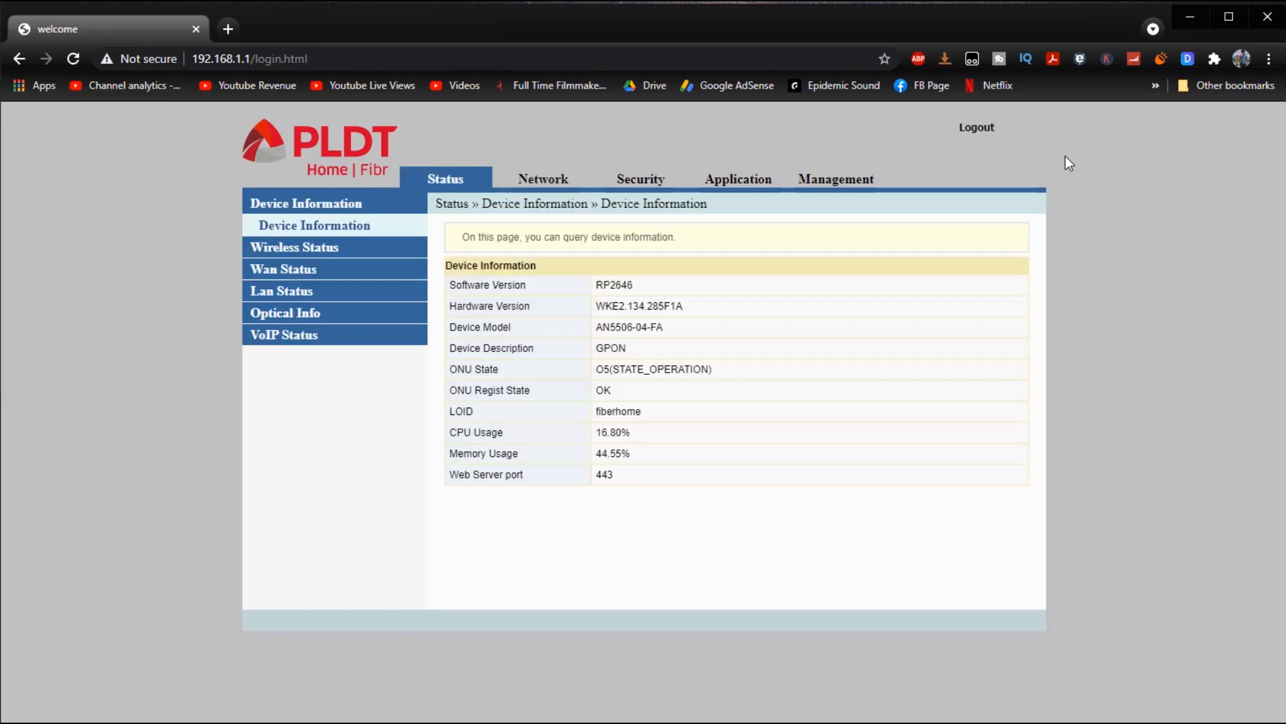
- Tour the Application DDNS page and Wlan Basic, Advanced and 5G settings pages
left_click(542, 178)
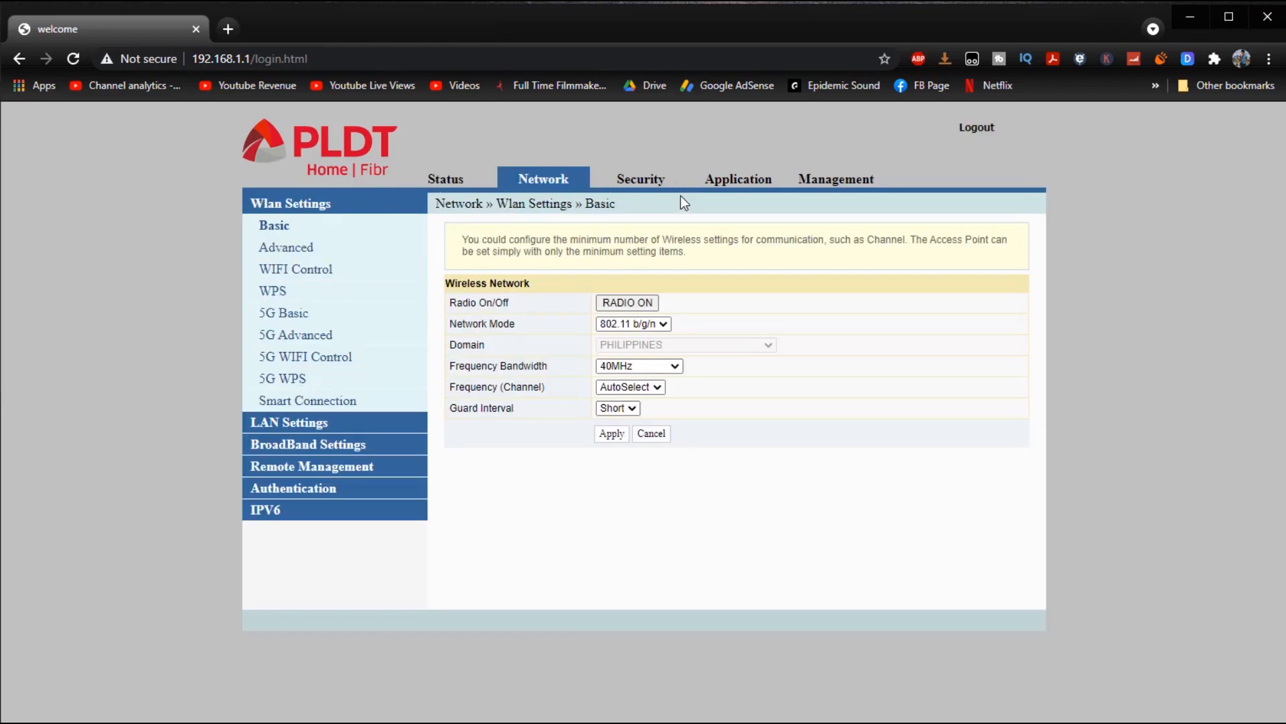
left_click(737, 178)
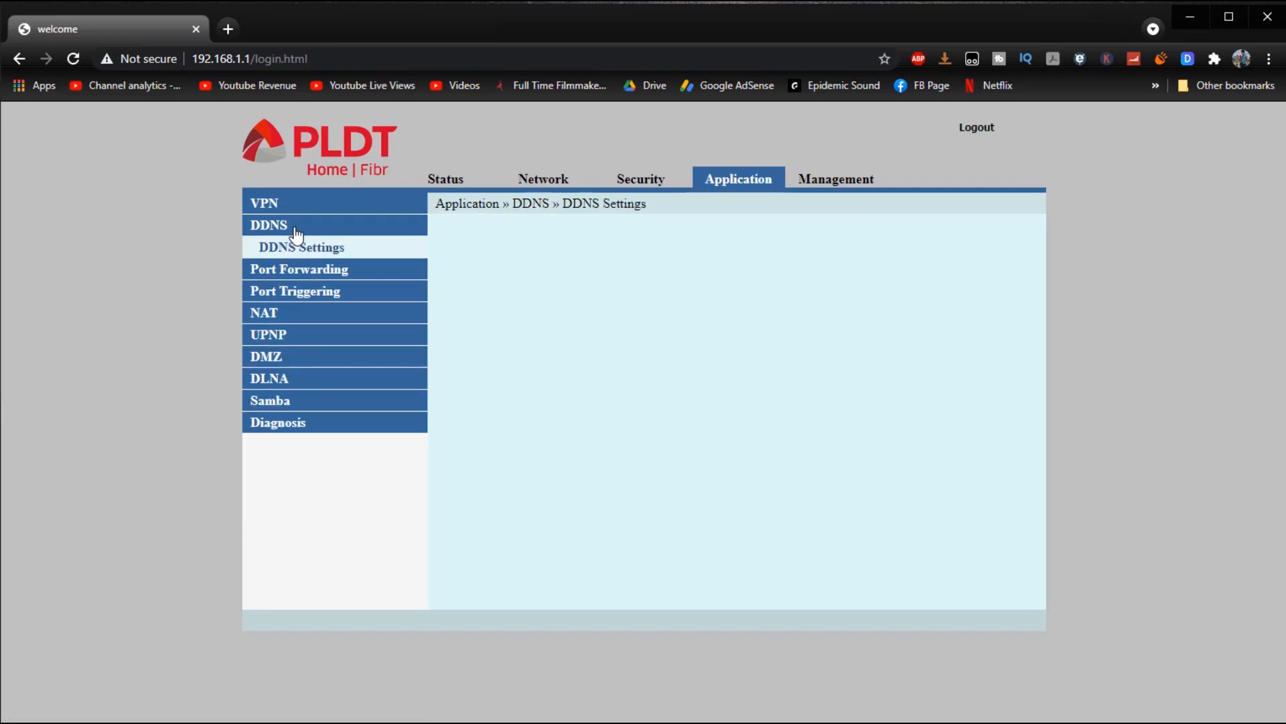
left_click(543, 178)
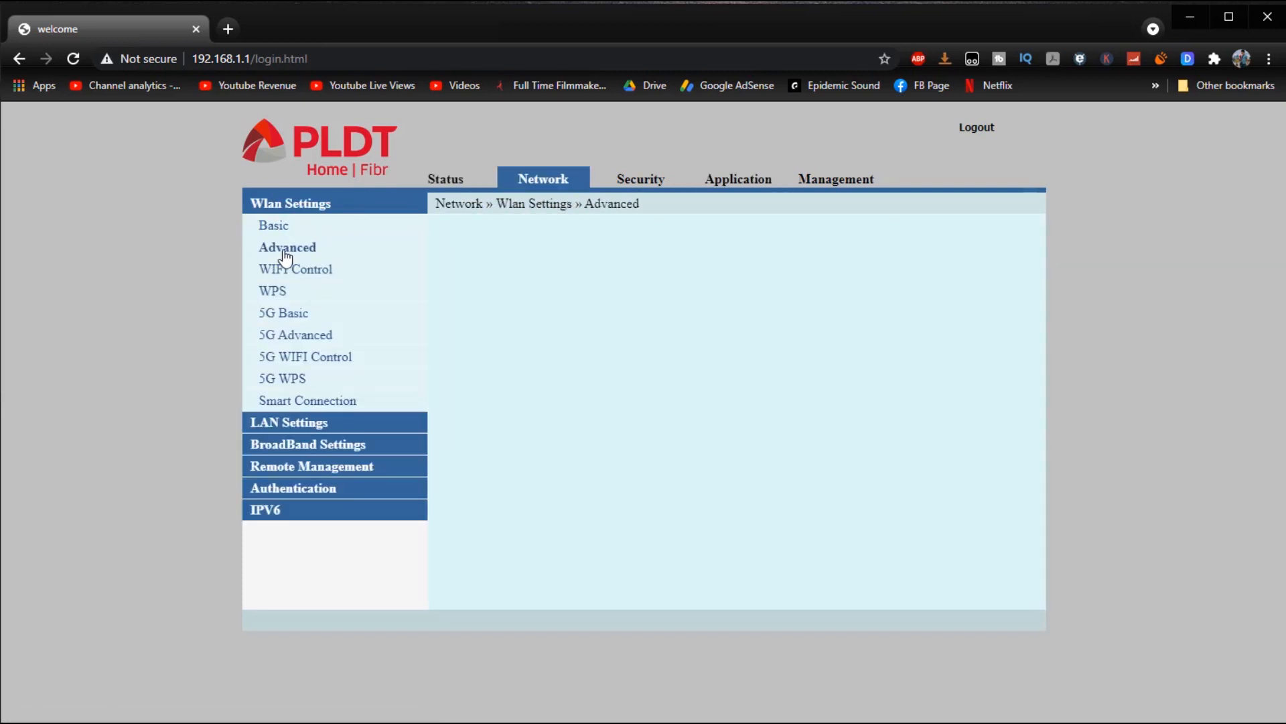
left_click(295, 335)
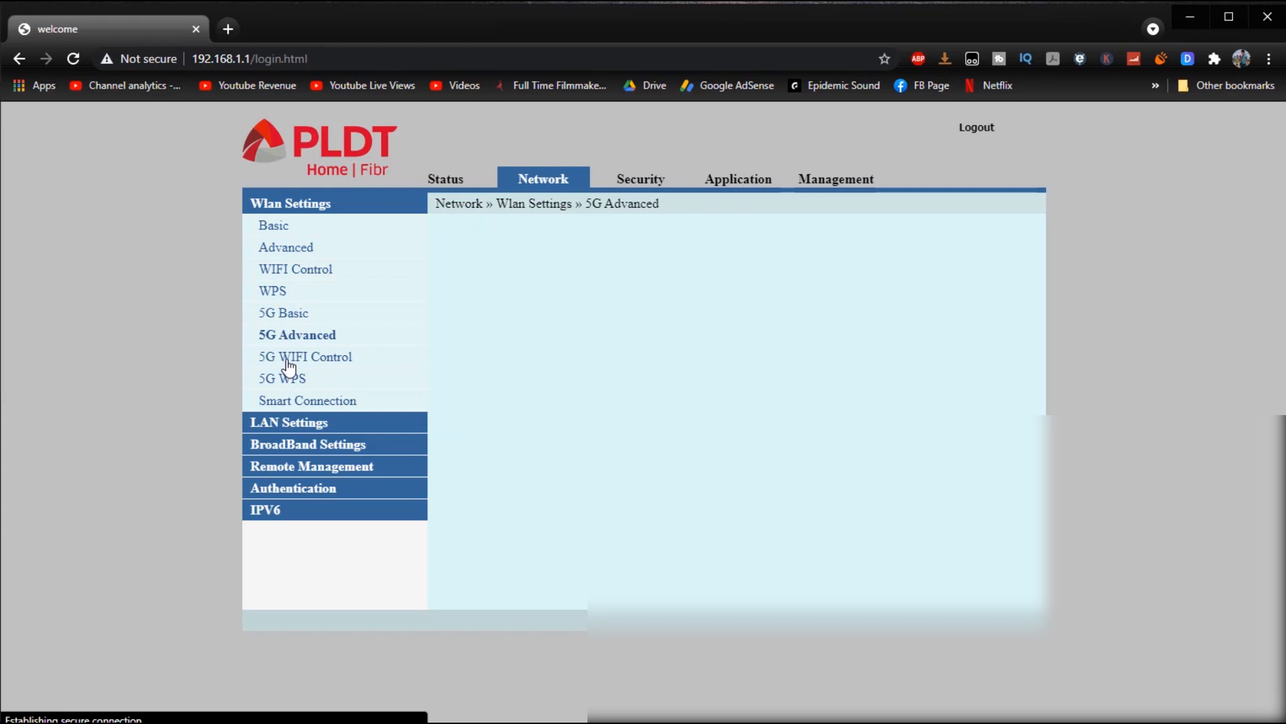
left_click(305, 356)
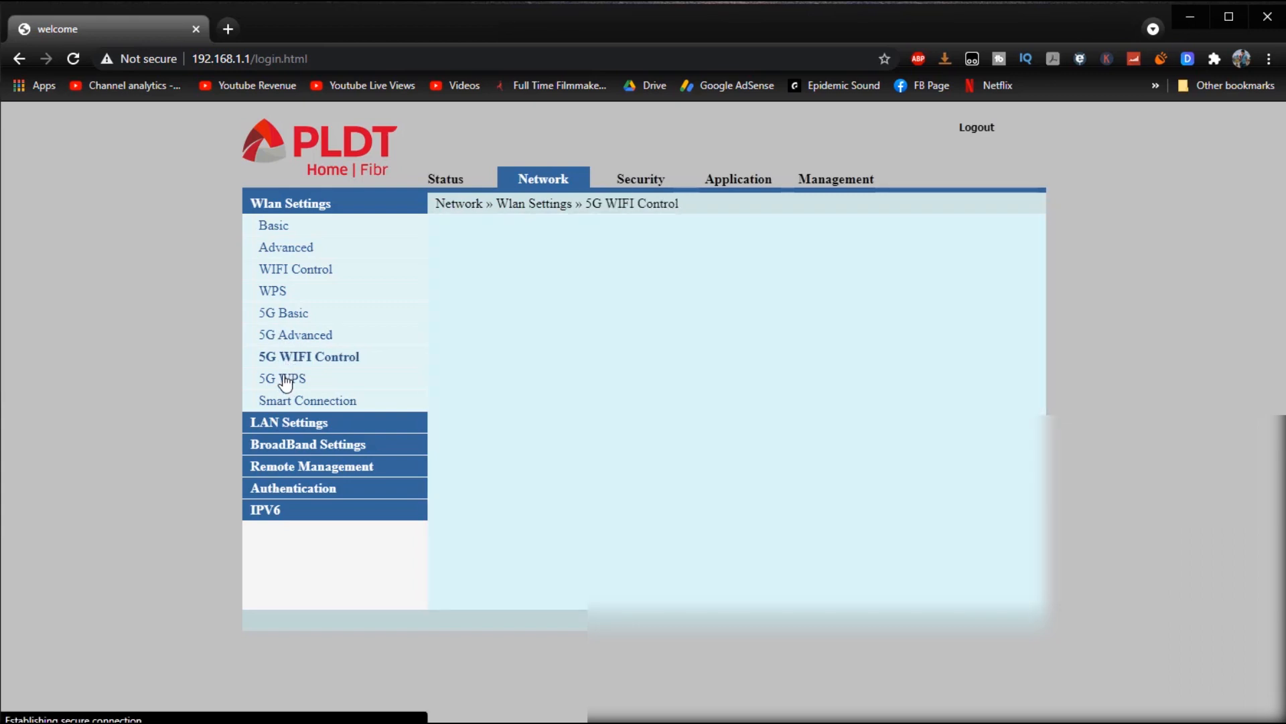
left_click(283, 378)
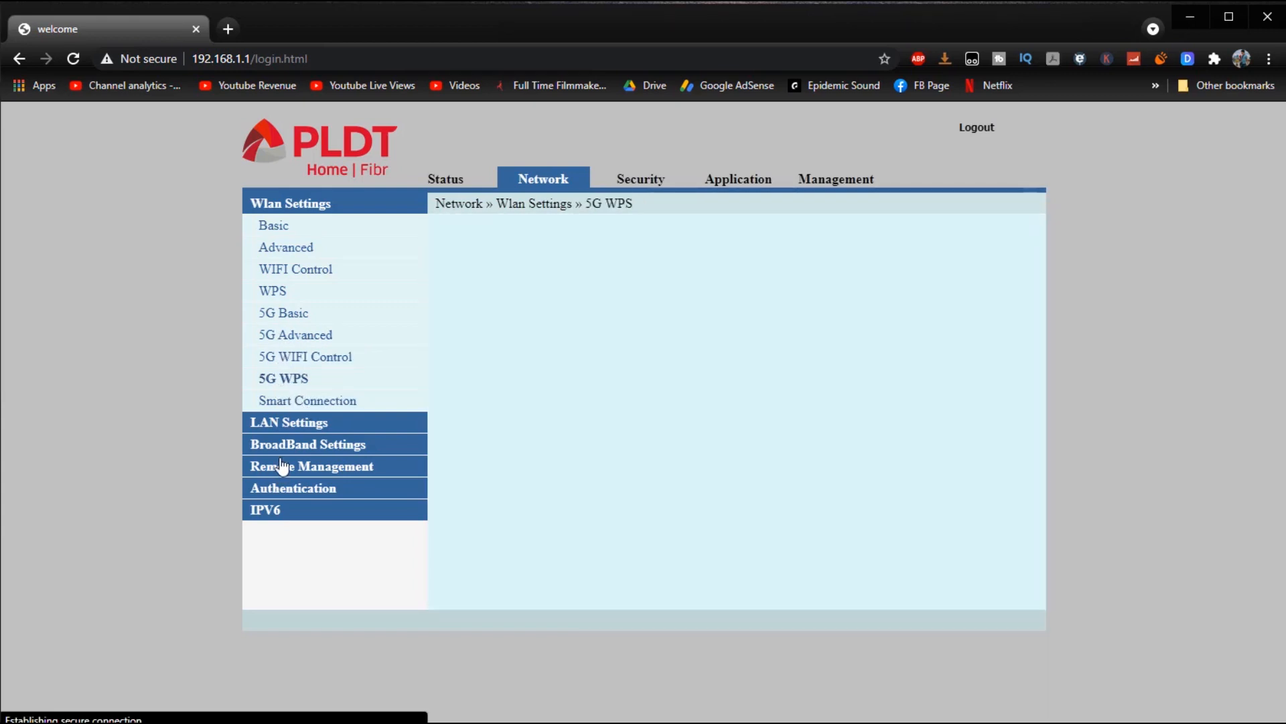
left_click(287, 246)
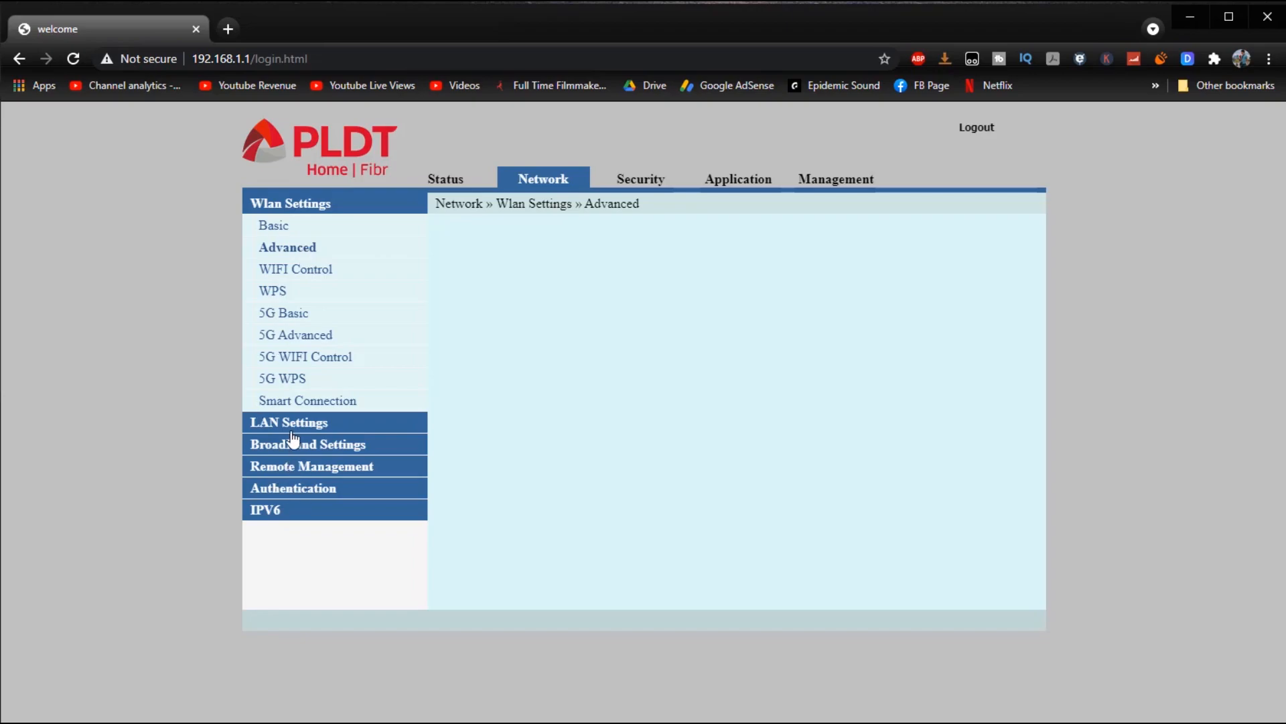